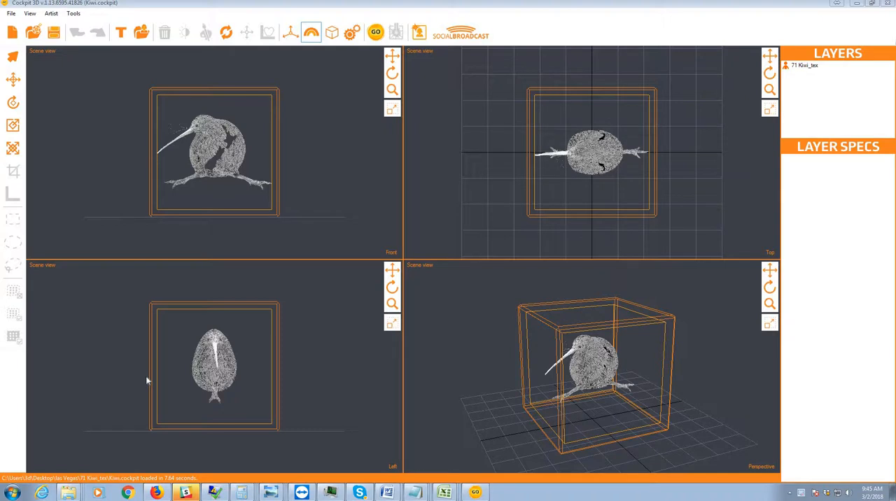
{"action": "mouse_move", "coordinate": [154, 329]}
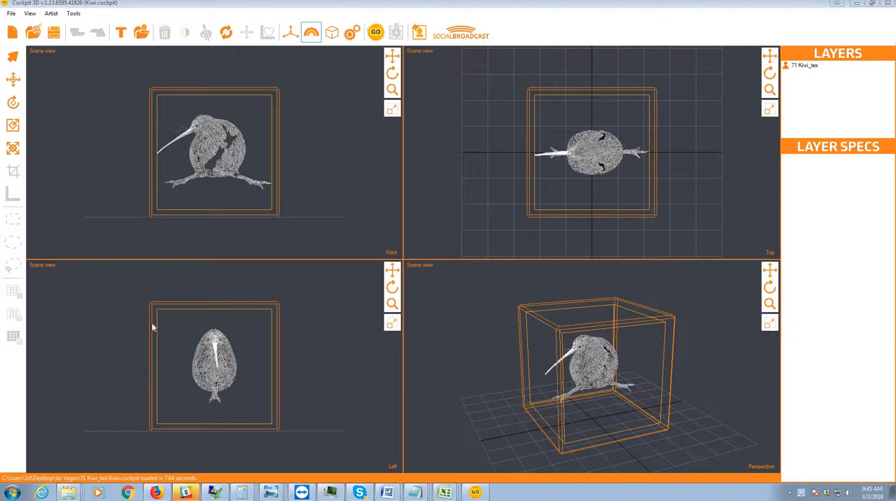
{"action": "mouse_move", "coordinate": [249, 175]}
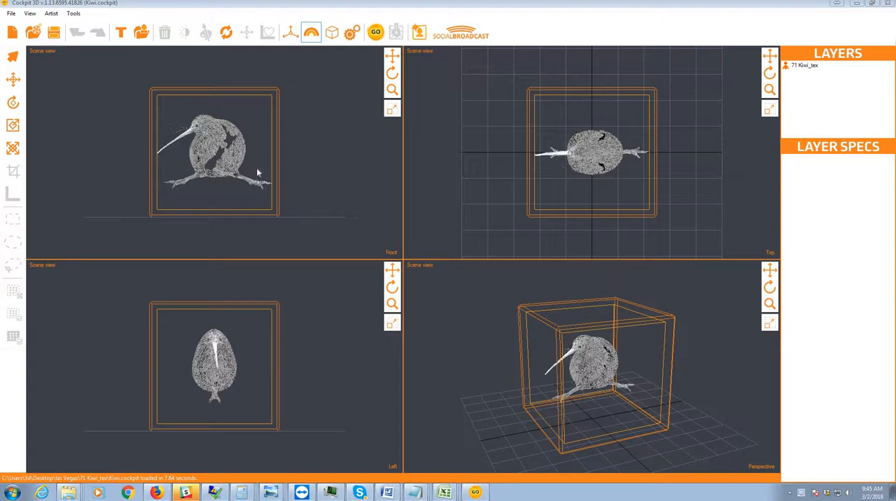
{"action": "mouse_move", "coordinate": [283, 146]}
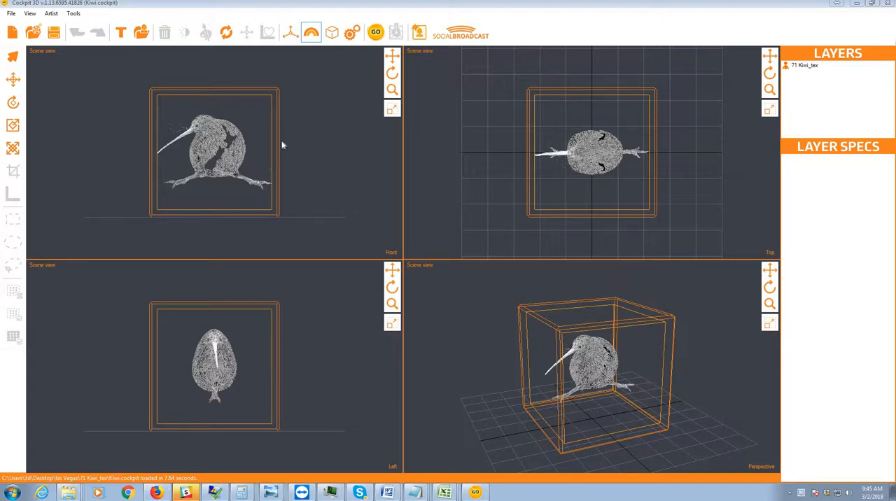
{"action": "mouse_move", "coordinate": [292, 143]}
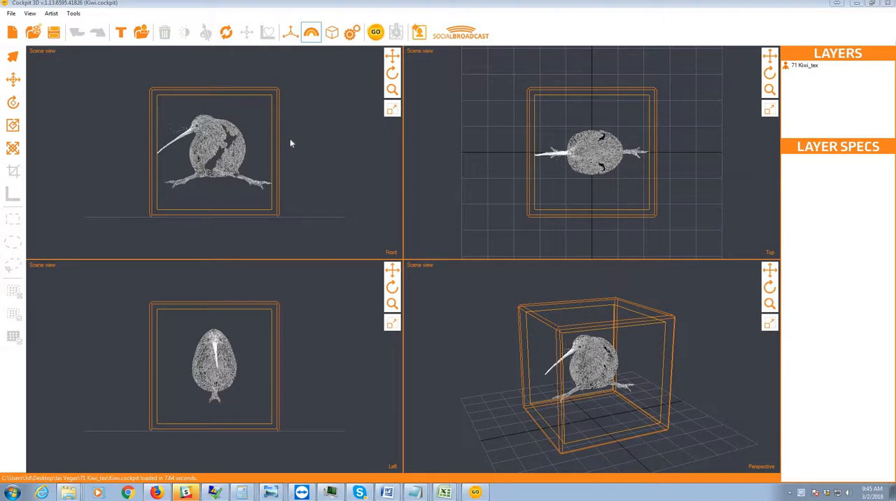
{"action": "mouse_move", "coordinate": [322, 136]}
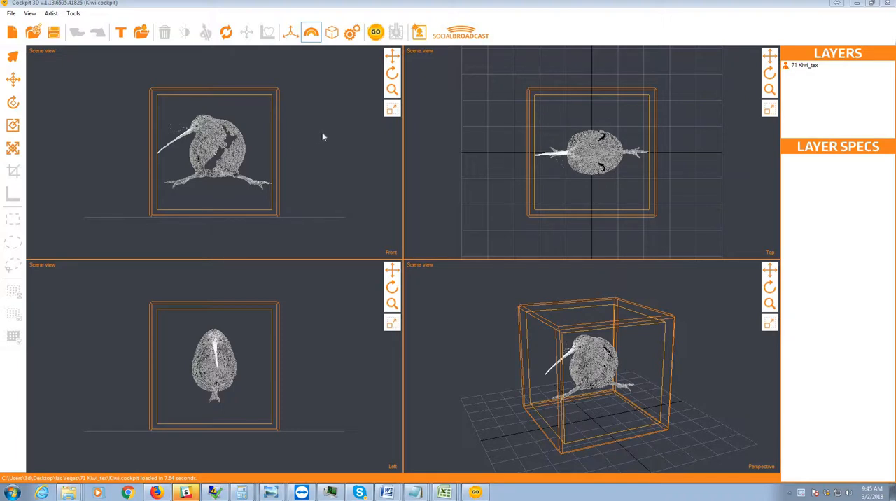
{"action": "mouse_move", "coordinate": [294, 181]}
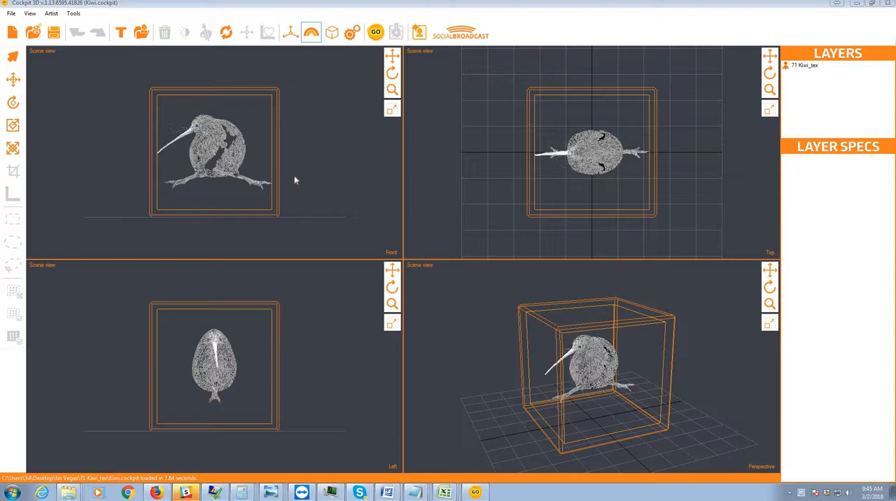
{"action": "mouse_move", "coordinate": [294, 155]}
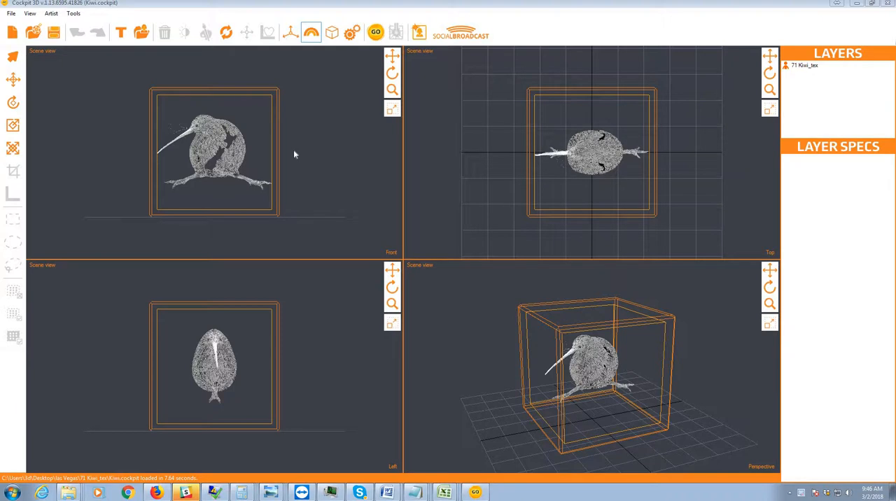
{"action": "mouse_move", "coordinate": [345, 128]}
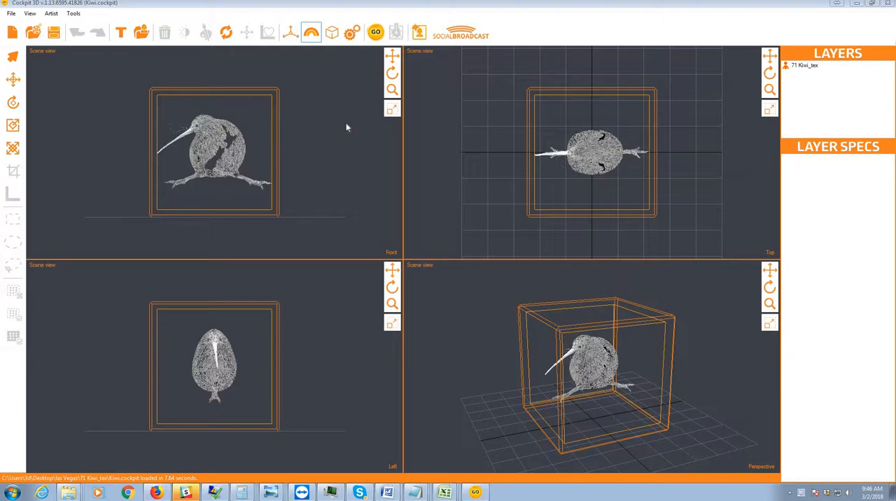
{"action": "mouse_move", "coordinate": [390, 110]}
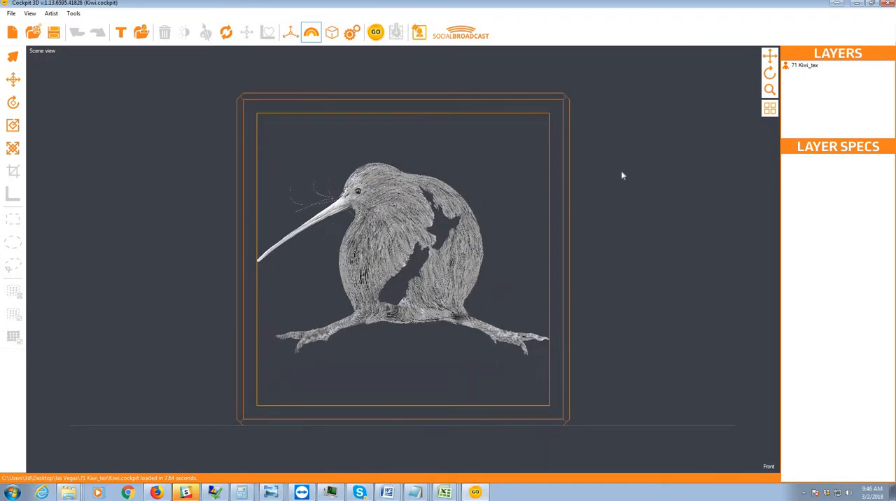
Bring up the scene settings for the kiwi, showing 0.07 point spacing across and in depth.
{"action": "left_click", "coordinate": [352, 32]}
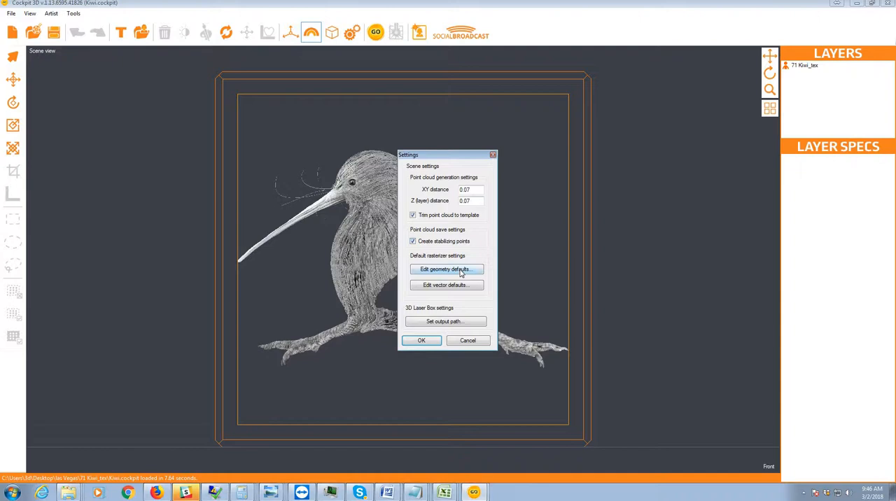
{"action": "left_click", "coordinate": [446, 269]}
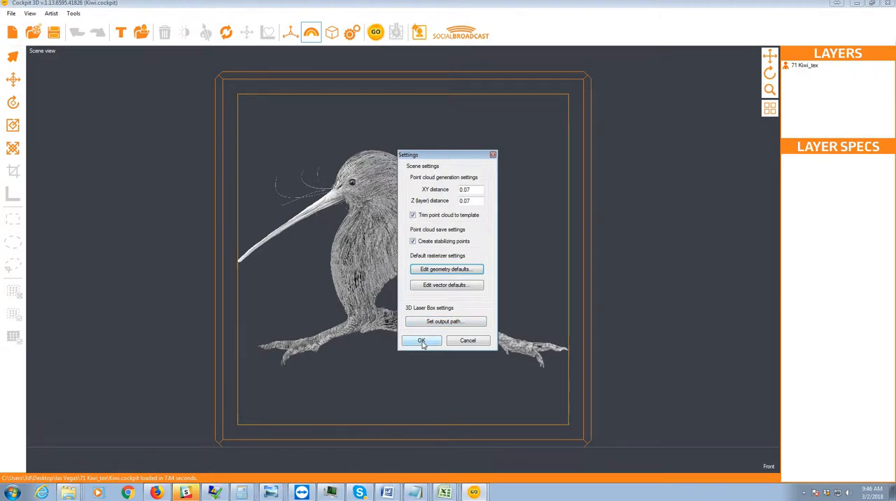
Accept the scene settings so the kiwi point cloud preview can be generated.
{"action": "left_click", "coordinate": [420, 342]}
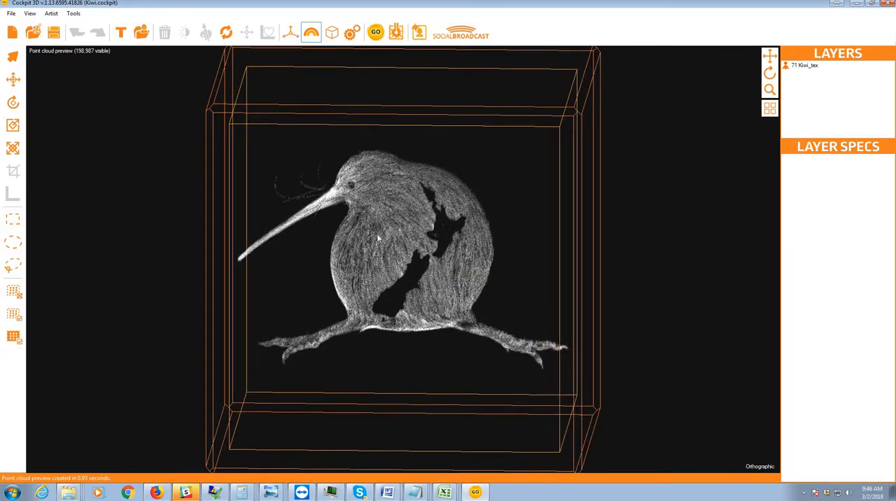
{"action": "mouse_move", "coordinate": [292, 202]}
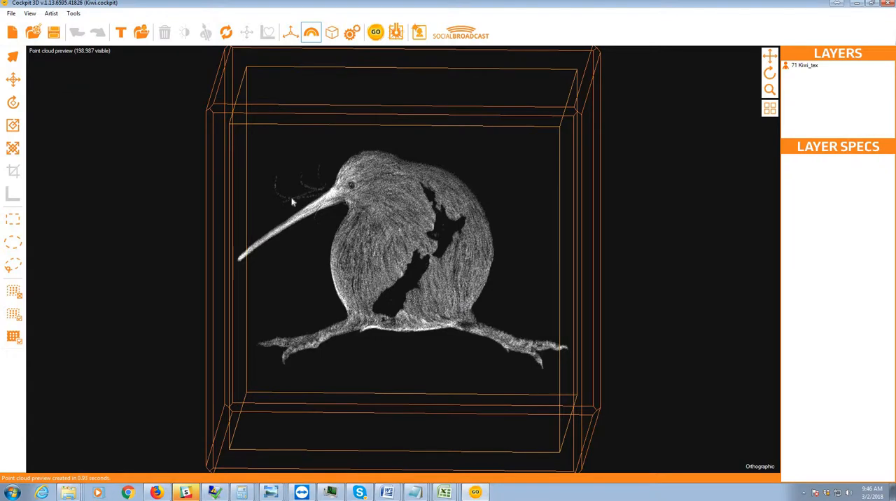
{"action": "mouse_move", "coordinate": [350, 161]}
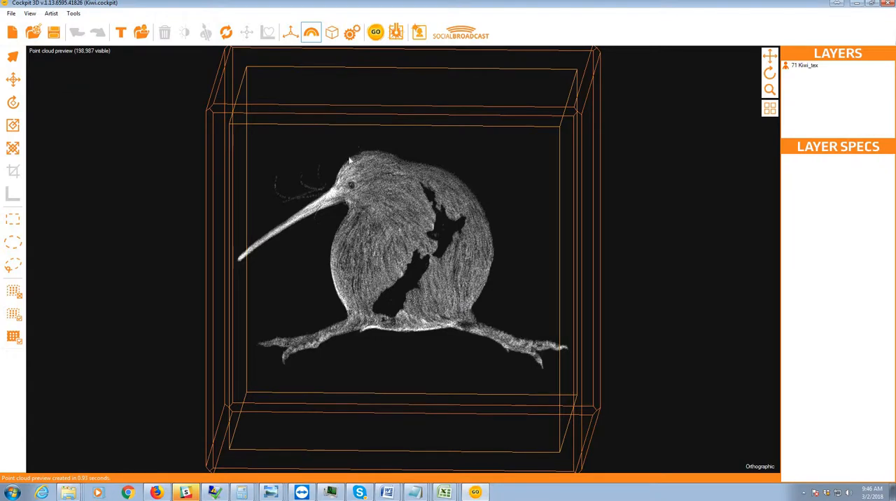
{"action": "mouse_move", "coordinate": [361, 209]}
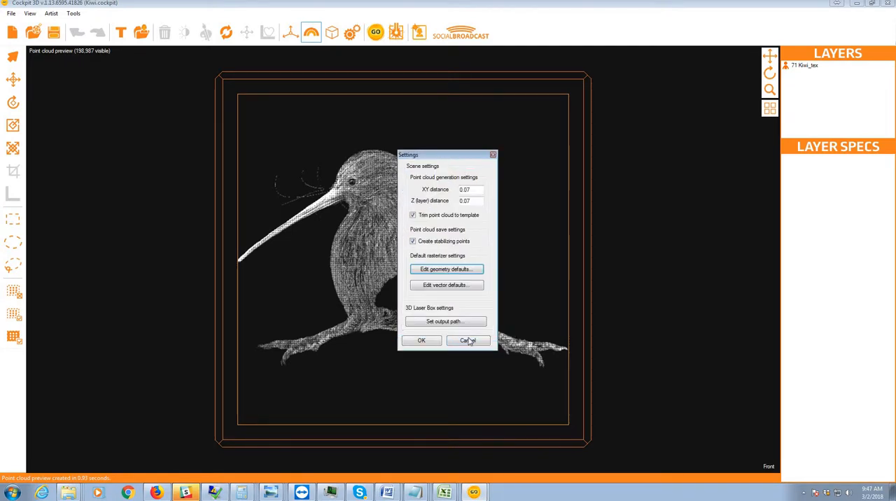
Set the Z (layer) point distance to 0.10, keeping the XY distance at 0.07.
{"action": "left_click", "coordinate": [466, 340]}
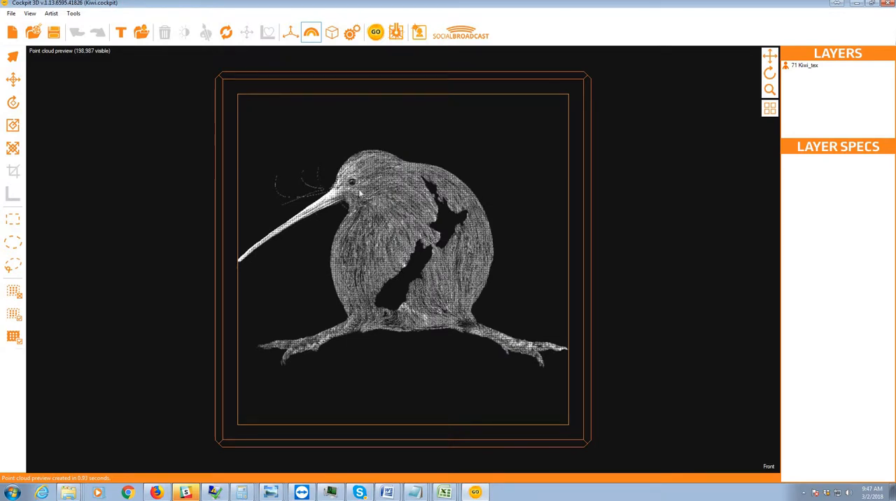
{"action": "mouse_move", "coordinate": [383, 137]}
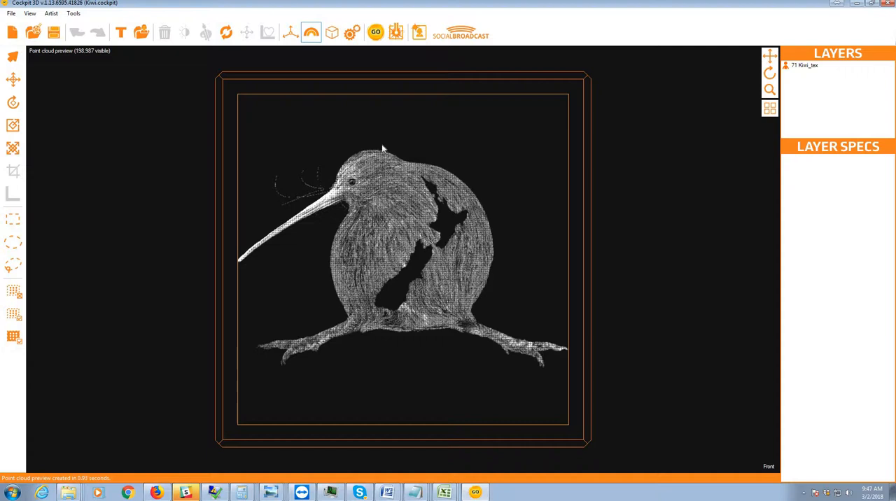
{"action": "mouse_move", "coordinate": [365, 147]}
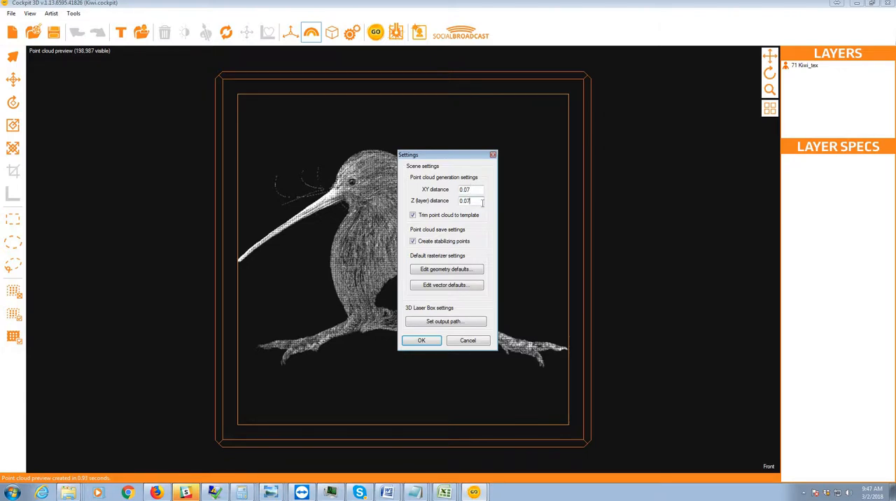
{"action": "type", "text": "0"}
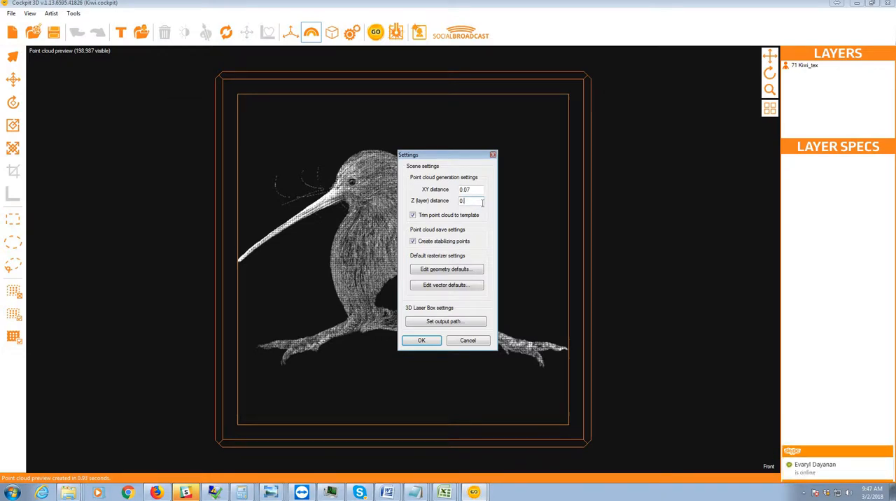
{"action": "type", "text": "0.10"}
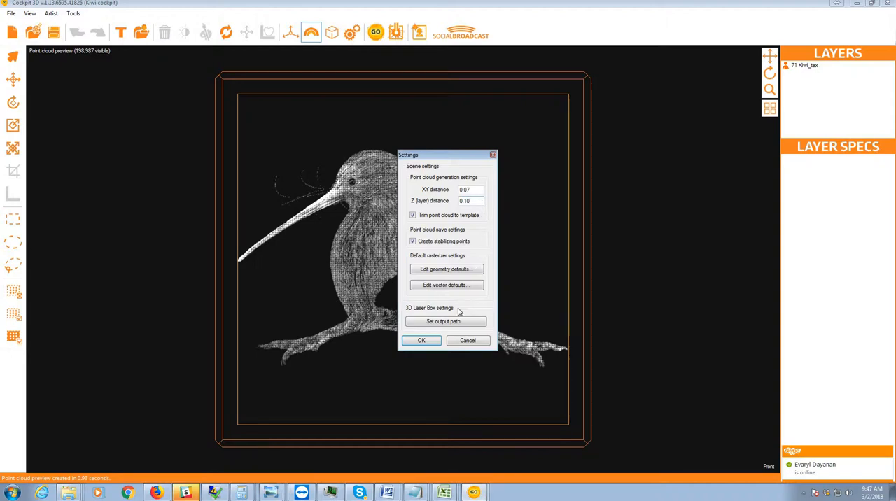
{"action": "left_click", "coordinate": [445, 268]}
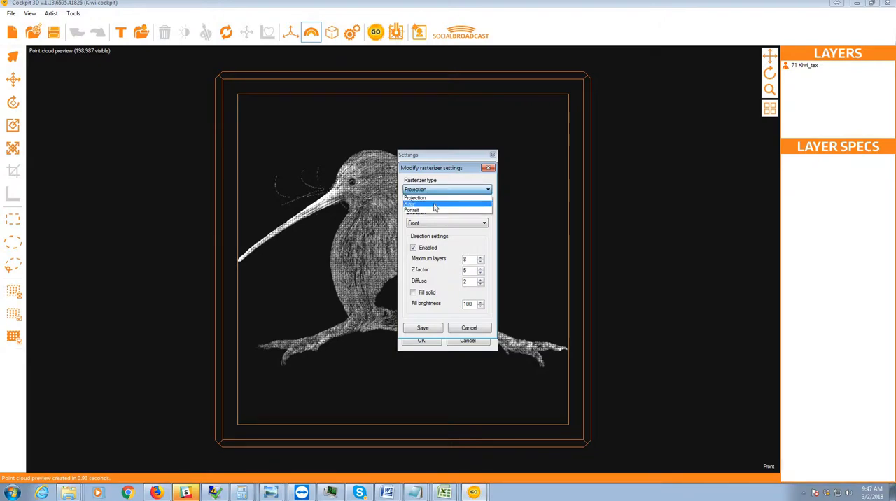
Choose the X-ray rasterizer type for the default geometry rasterizer.
{"action": "left_click", "coordinate": [418, 205]}
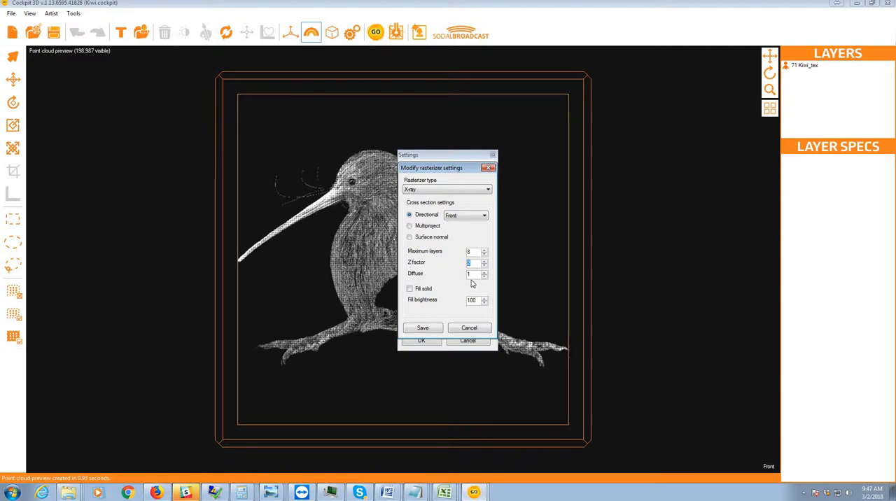
{"action": "mouse_move", "coordinate": [446, 280]}
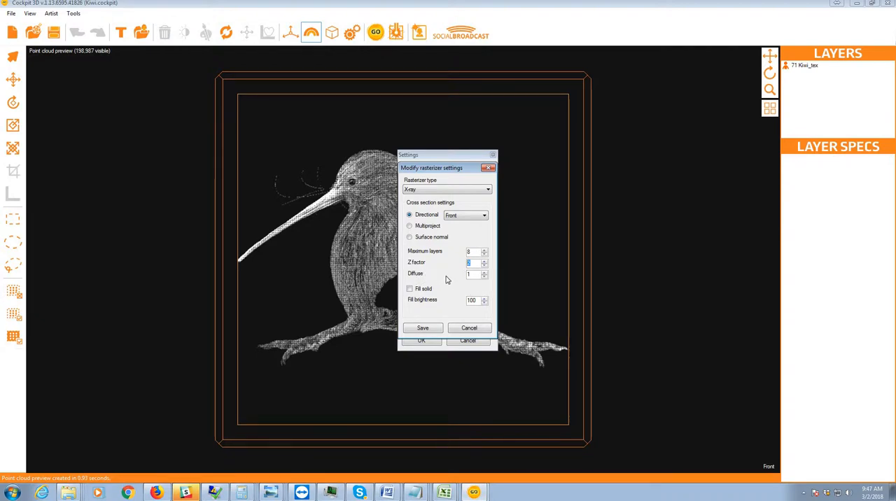
{"action": "mouse_move", "coordinate": [420, 274]}
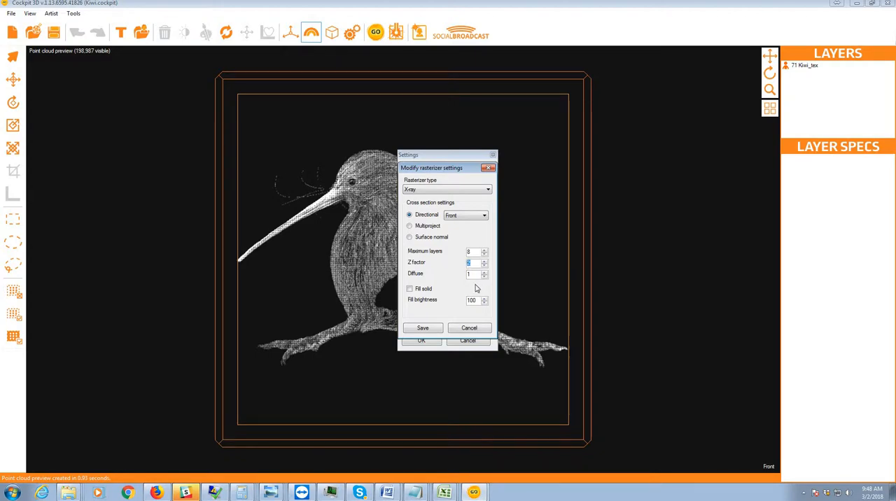
{"action": "mouse_move", "coordinate": [445, 282]}
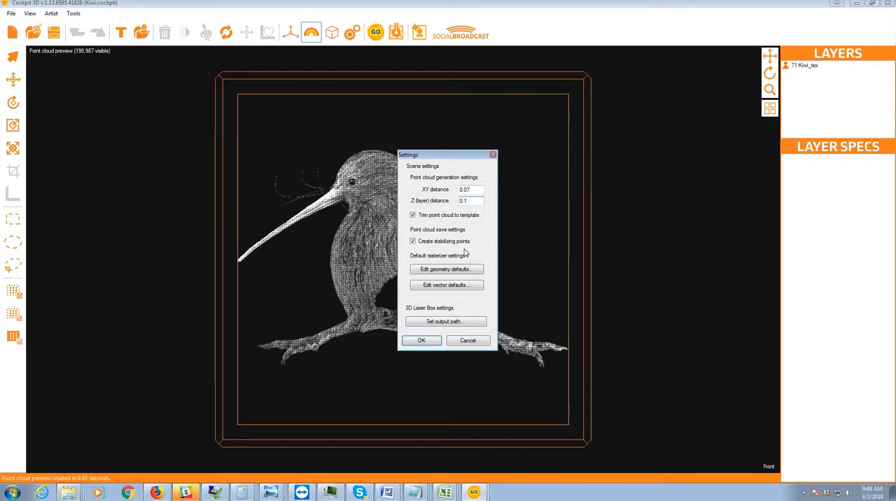
{"action": "mouse_move", "coordinate": [480, 241]}
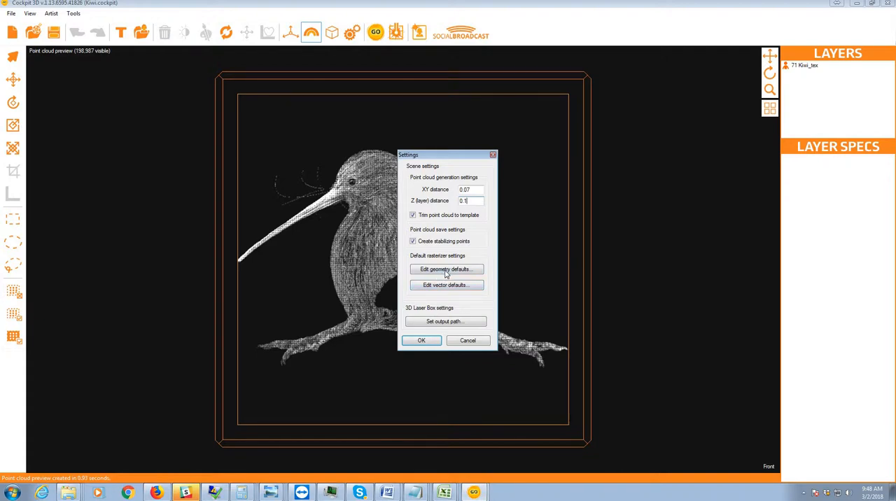
Make the default rasterizer X-ray with surface-normal cross sections and save it.
{"action": "left_click", "coordinate": [445, 269]}
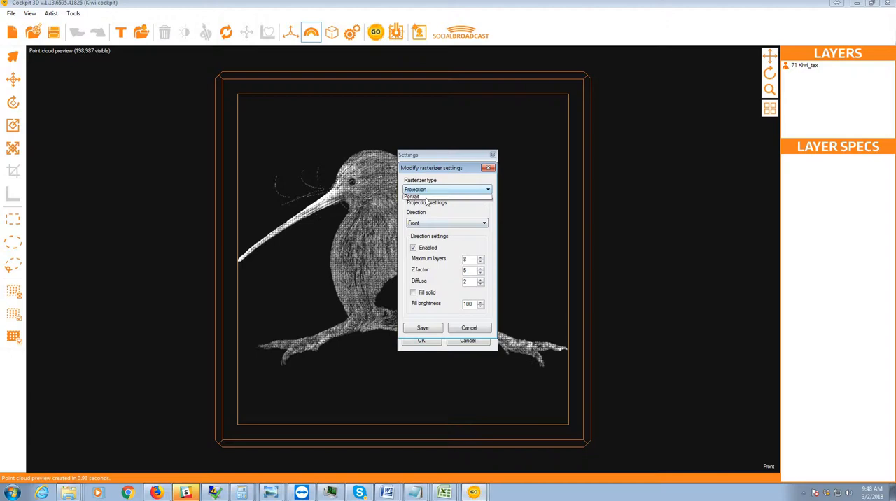
{"action": "left_click", "coordinate": [445, 190]}
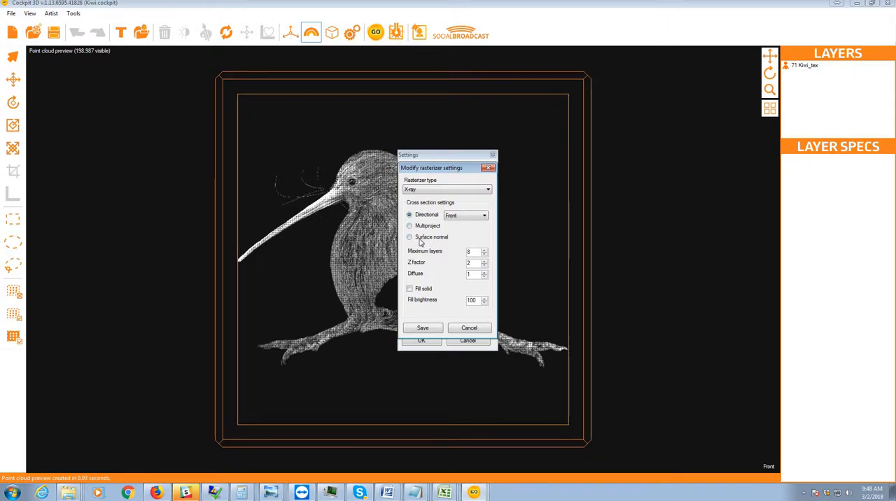
{"action": "left_click", "coordinate": [409, 236]}
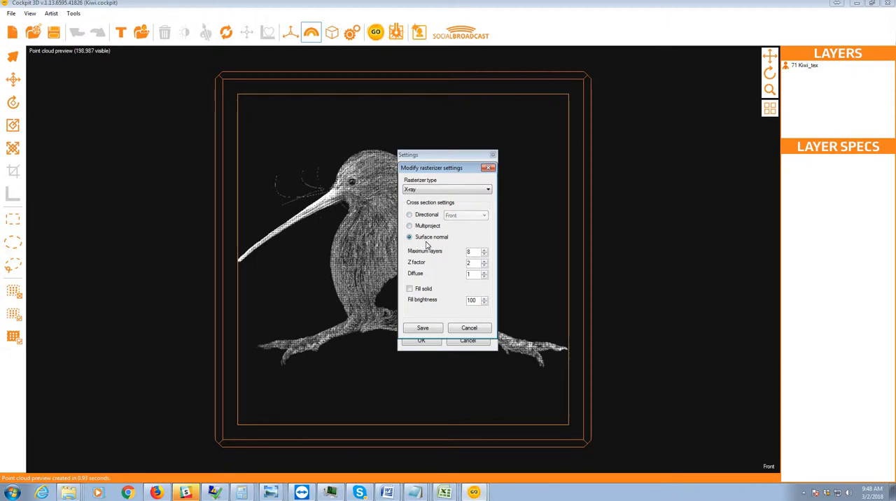
{"action": "mouse_move", "coordinate": [450, 315]}
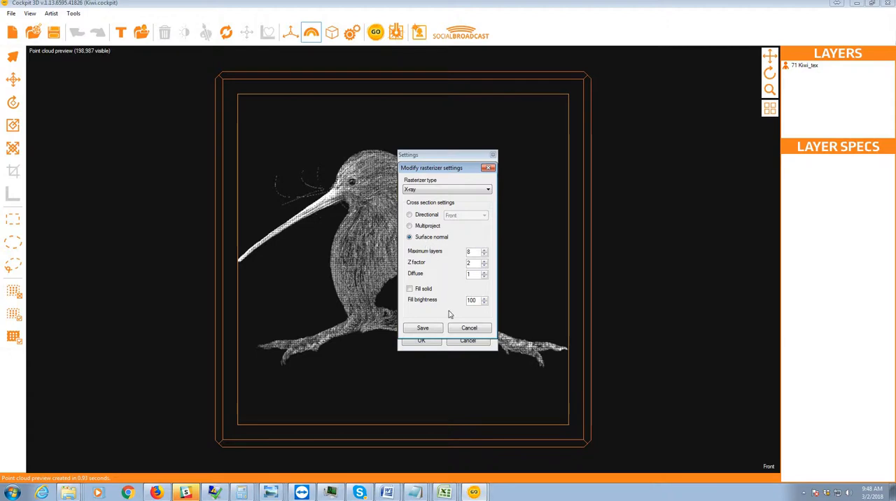
{"action": "left_click", "coordinate": [469, 328]}
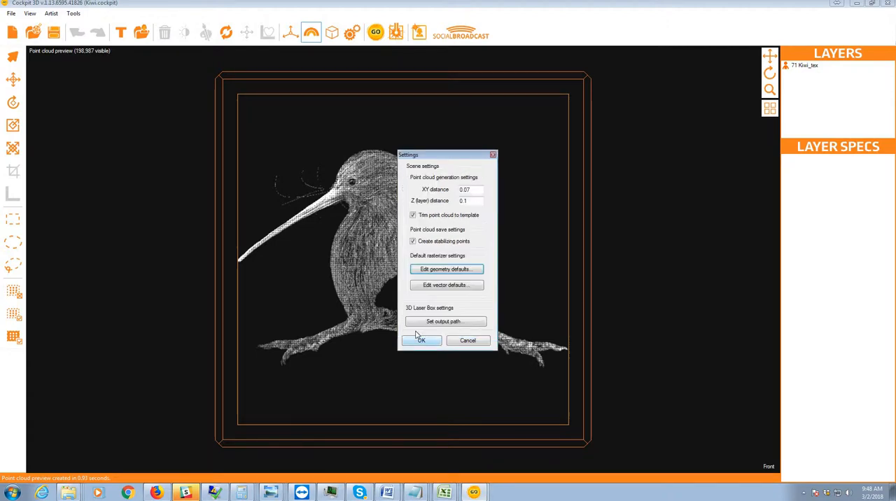
Apply and close the scene settings to view the textured kiwi model from the front.
{"action": "left_click", "coordinate": [420, 340]}
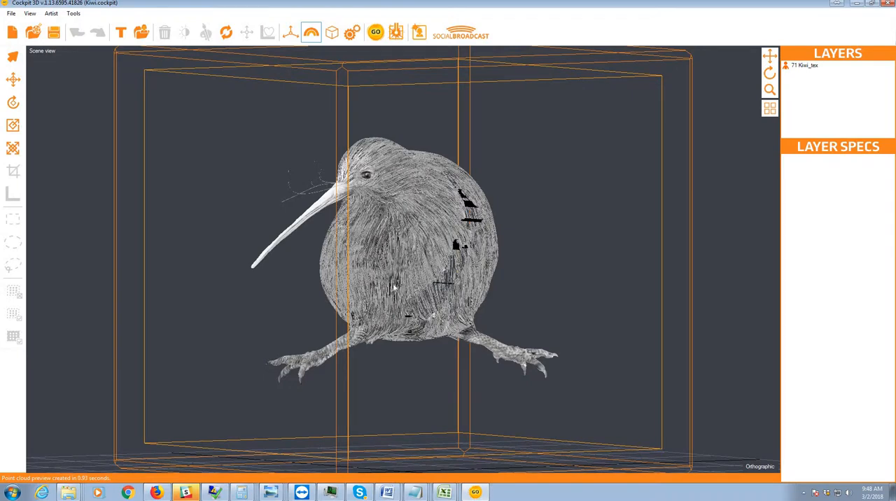
{"action": "mouse_move", "coordinate": [389, 227]}
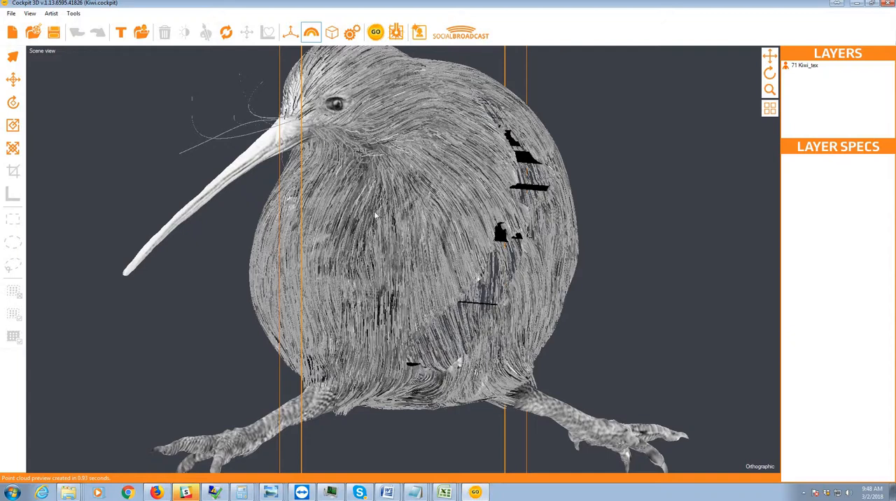
{"action": "mouse_move", "coordinate": [146, 250]}
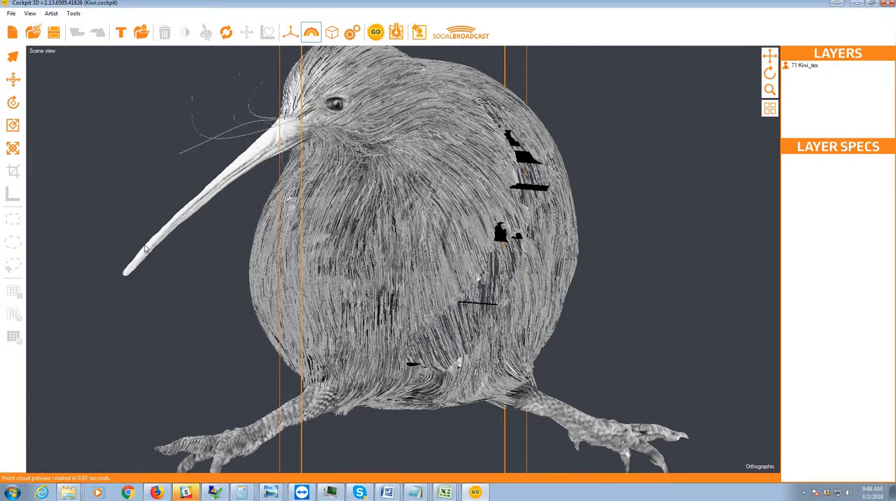
{"action": "mouse_move", "coordinate": [481, 194]}
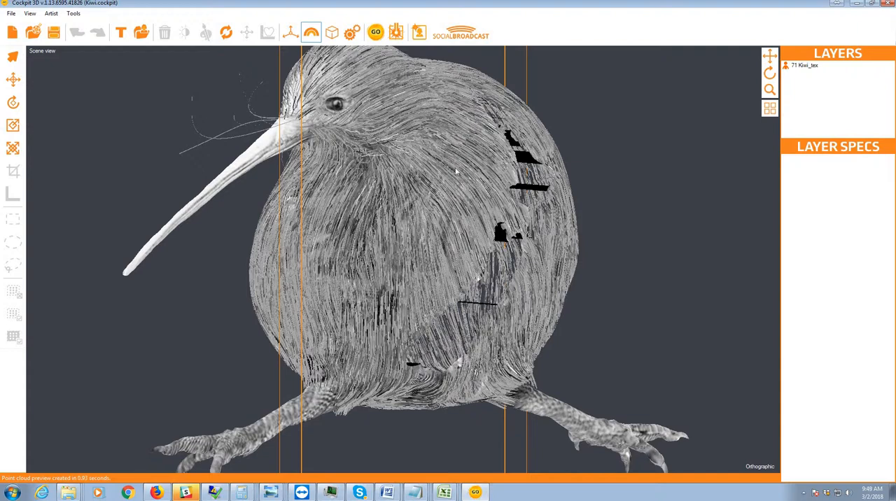
{"action": "mouse_move", "coordinate": [468, 195]}
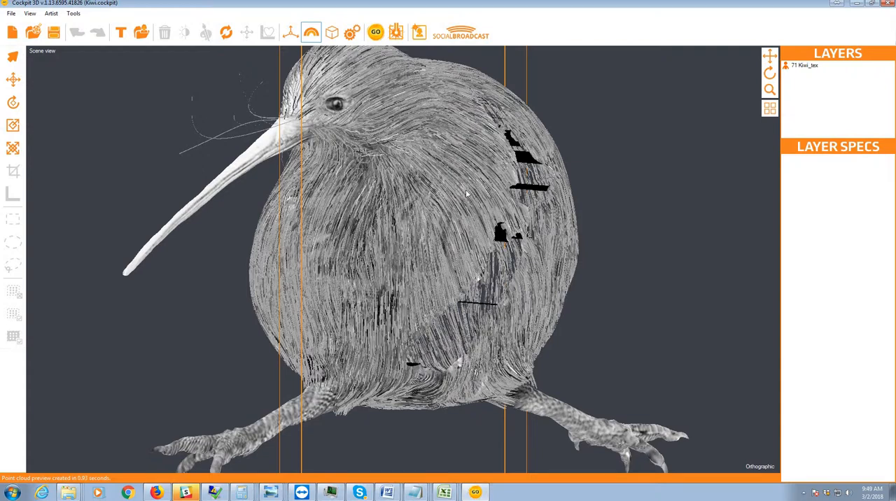
{"action": "mouse_move", "coordinate": [513, 240]}
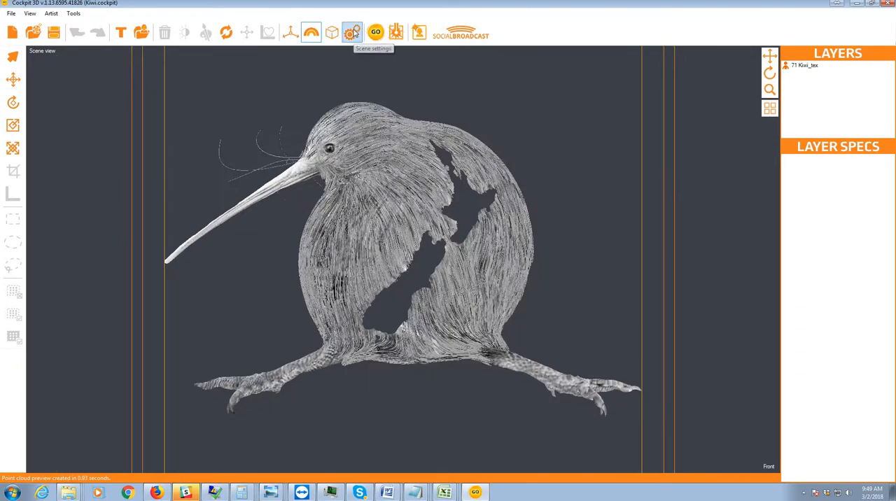
Regenerate the kiwi point cloud with the X-ray settings, giving about 1.79 million points.
{"action": "left_click", "coordinate": [353, 32]}
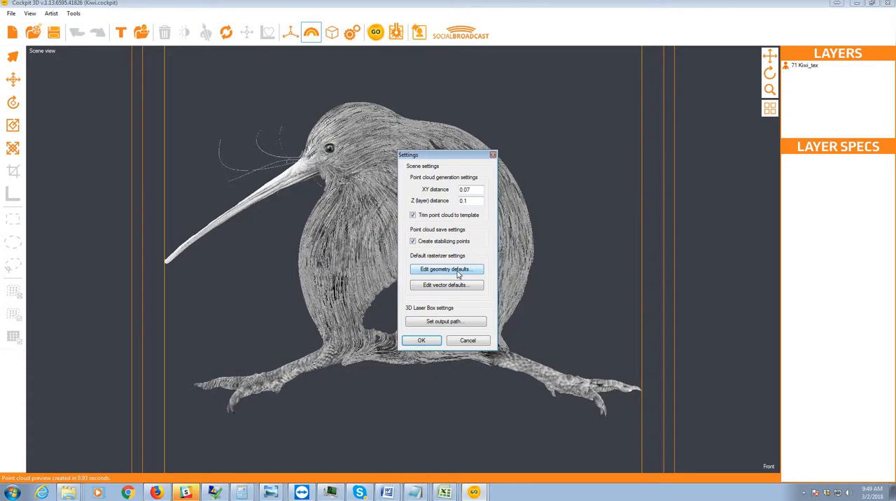
{"action": "left_click", "coordinate": [445, 269]}
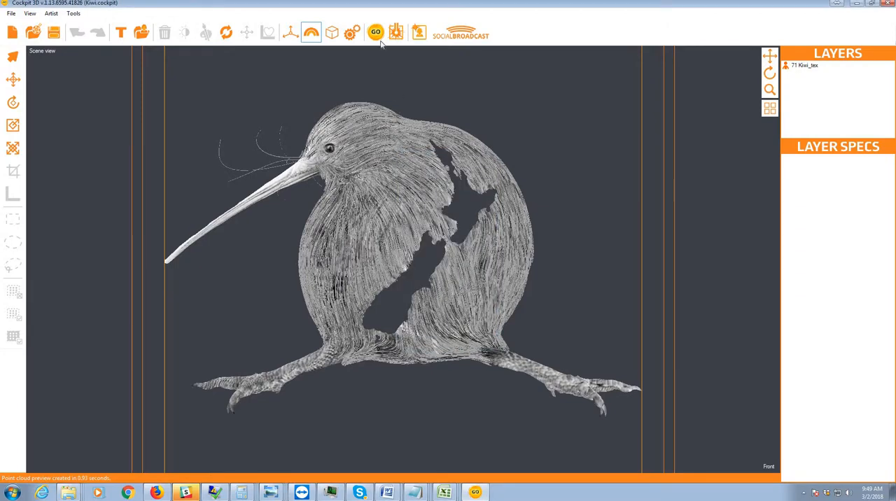
{"action": "left_click", "coordinate": [351, 32]}
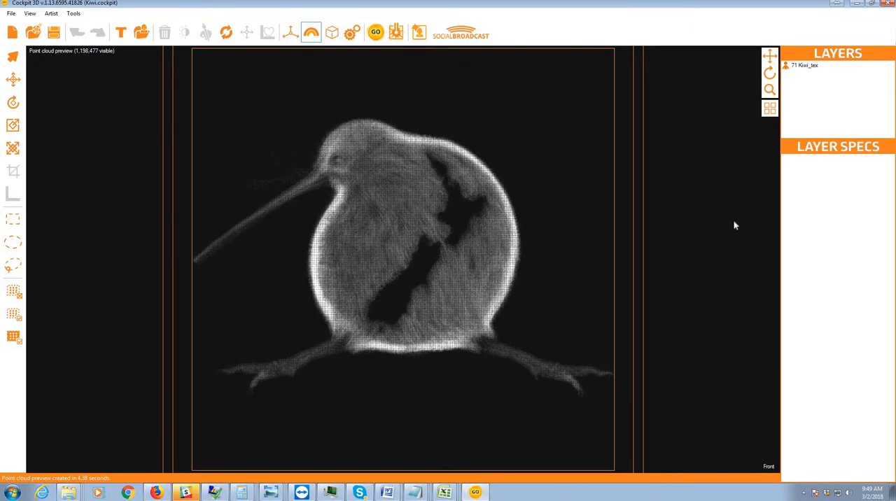
{"action": "mouse_move", "coordinate": [762, 105]}
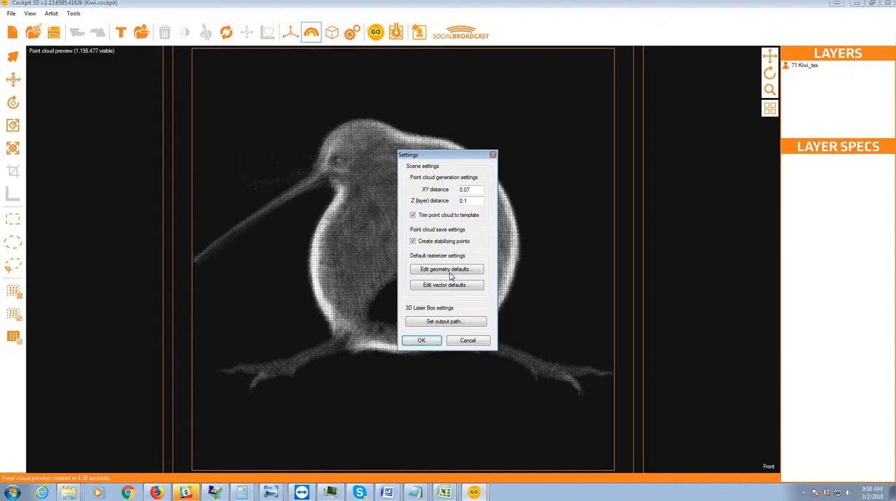
Switch the rasterizer to multiproject cross sections and regenerate, giving about 1.14 million points.
{"action": "left_click", "coordinate": [445, 269]}
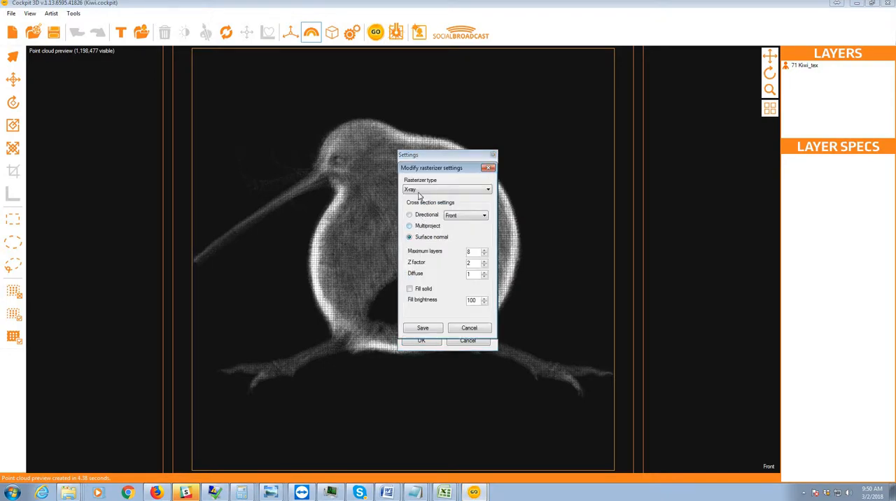
{"action": "left_click", "coordinate": [409, 225]}
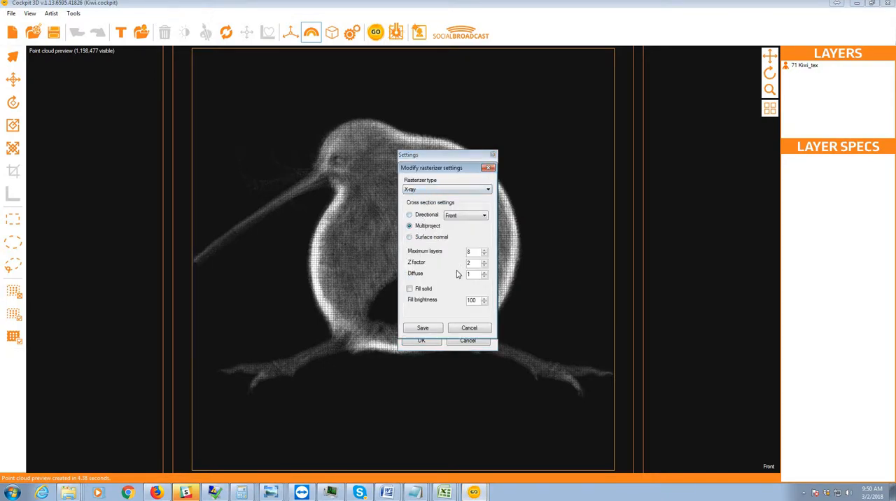
{"action": "mouse_move", "coordinate": [454, 275]}
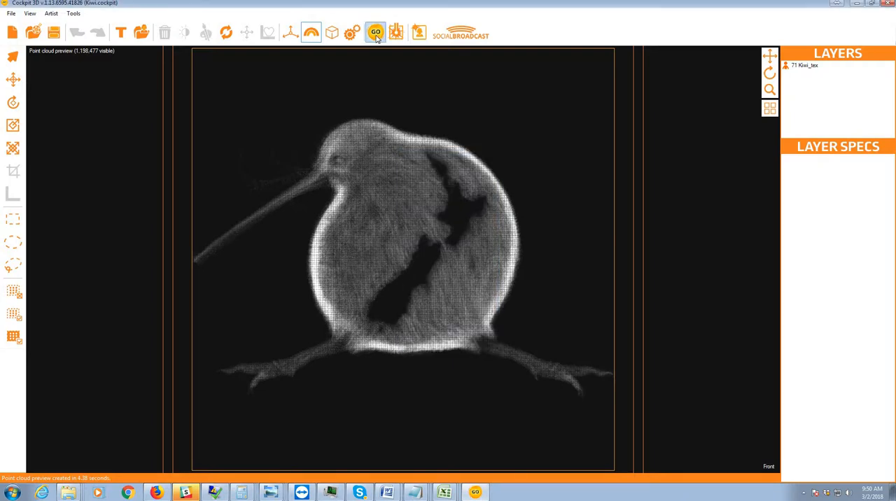
{"action": "left_click", "coordinate": [375, 32]}
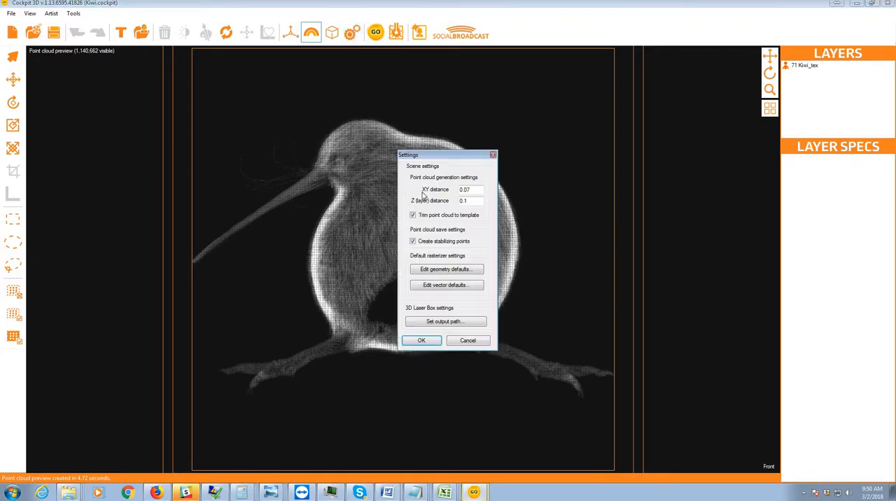
Set the default rasterizer to directional cross-section mode and save the defaults.
{"action": "left_click", "coordinate": [445, 269]}
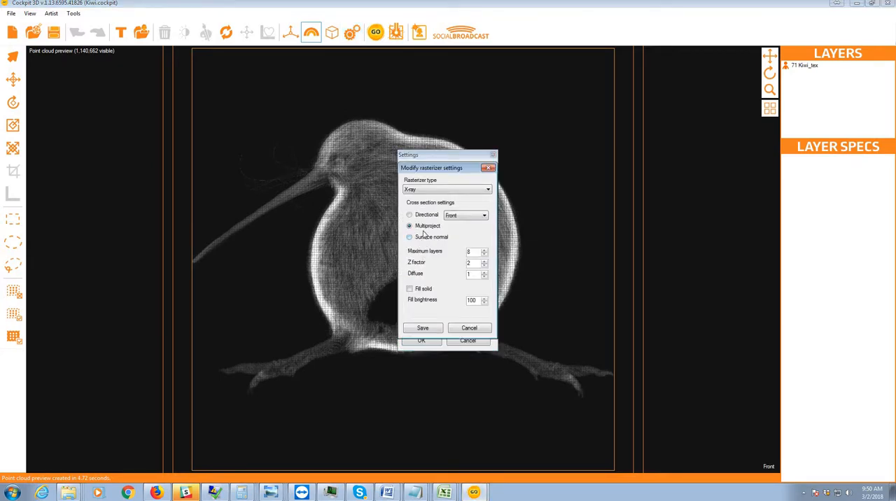
{"action": "left_click", "coordinate": [408, 226]}
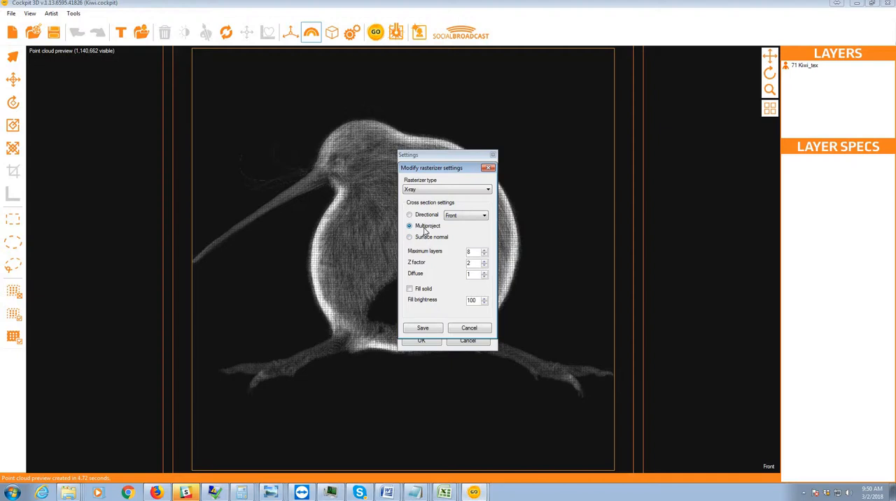
{"action": "mouse_move", "coordinate": [427, 228]}
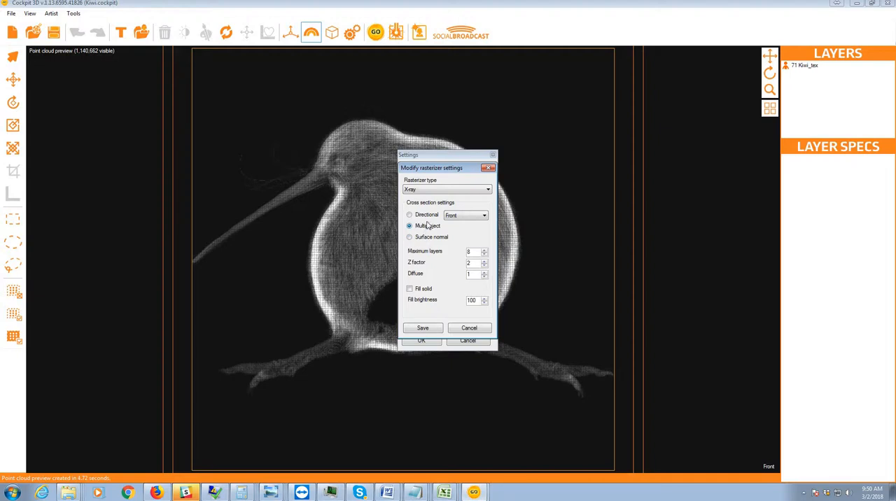
{"action": "left_click", "coordinate": [409, 215]}
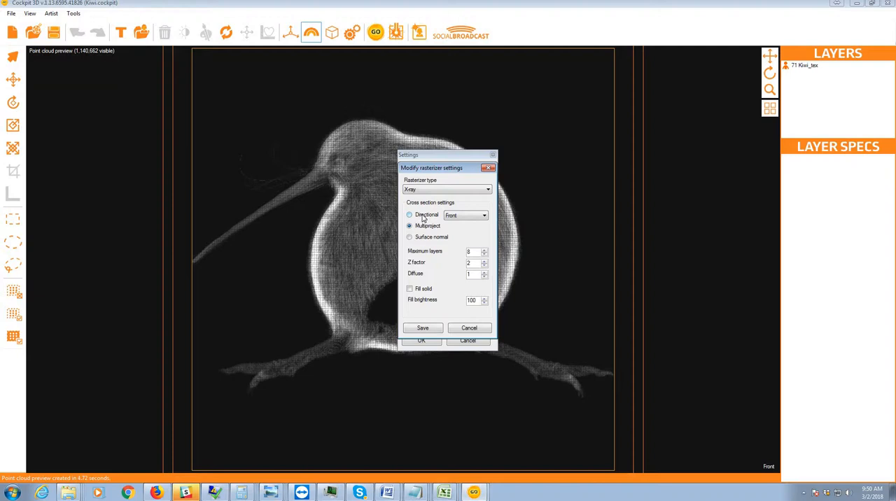
{"action": "left_click", "coordinate": [408, 216]}
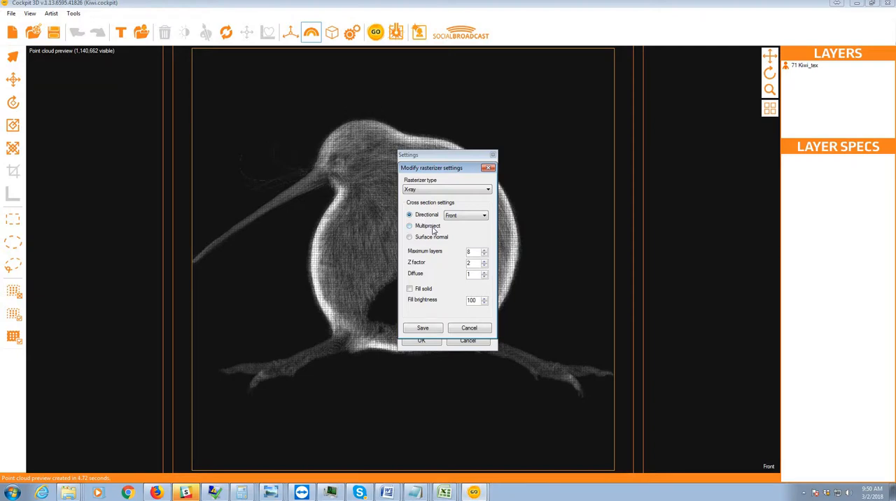
{"action": "left_click", "coordinate": [484, 216]}
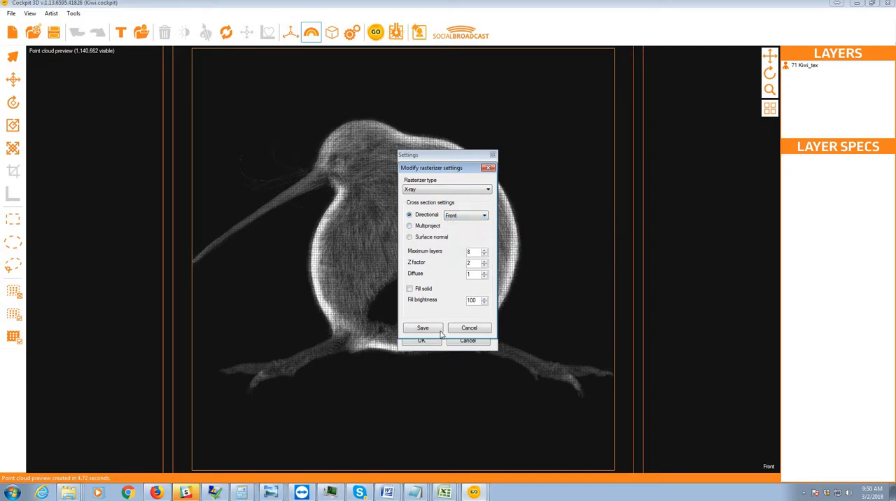
{"action": "left_click", "coordinate": [484, 216]}
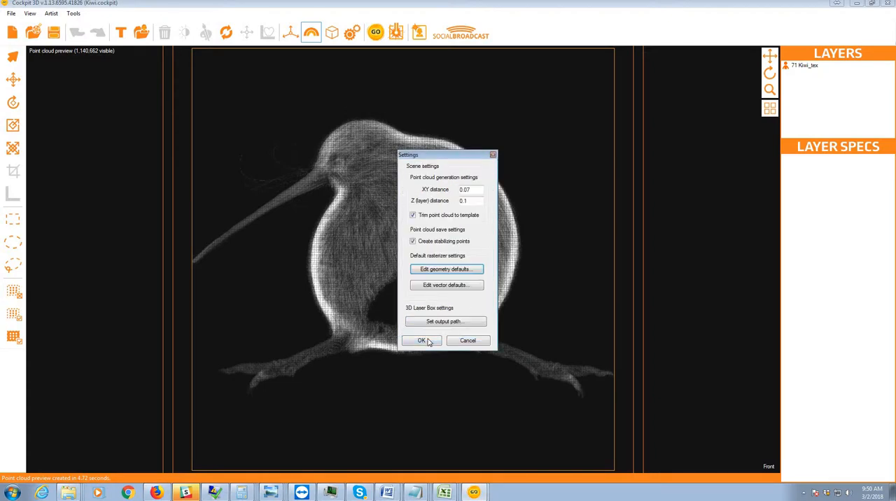
Close the settings and regenerate the kiwi point cloud, now roughly 526,000 points.
{"action": "left_click", "coordinate": [422, 340]}
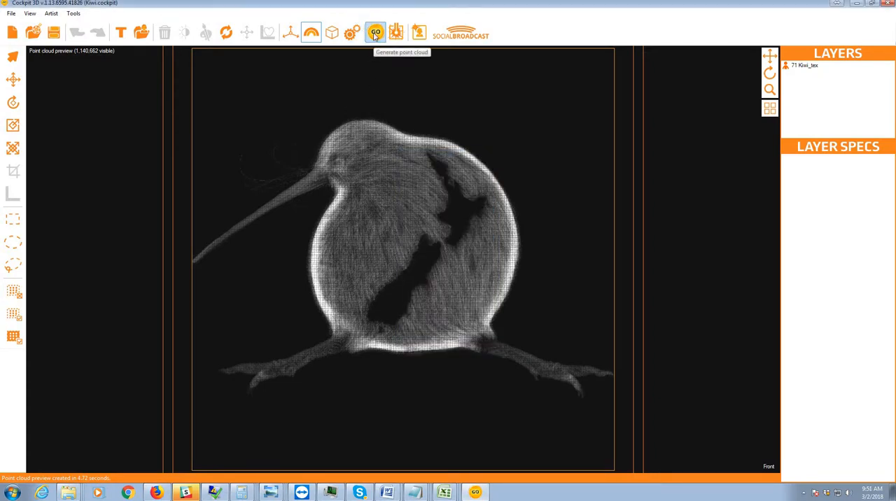
{"action": "left_click", "coordinate": [376, 33]}
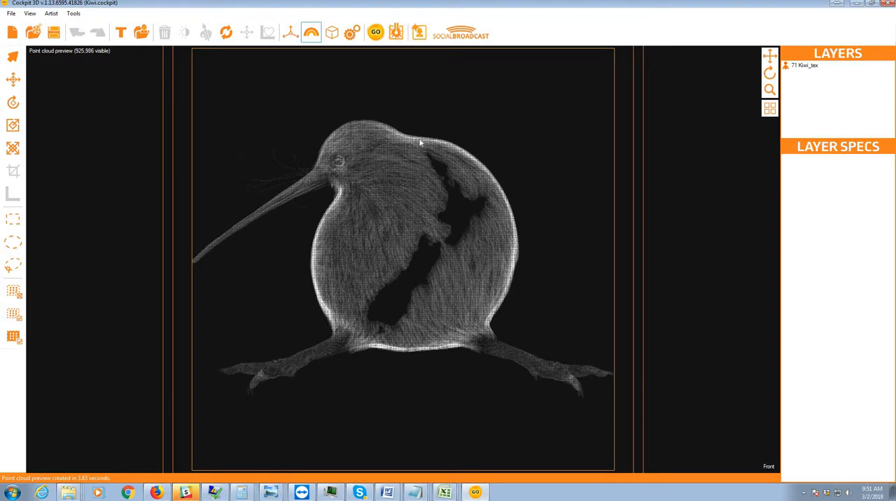
{"action": "mouse_move", "coordinate": [432, 355]}
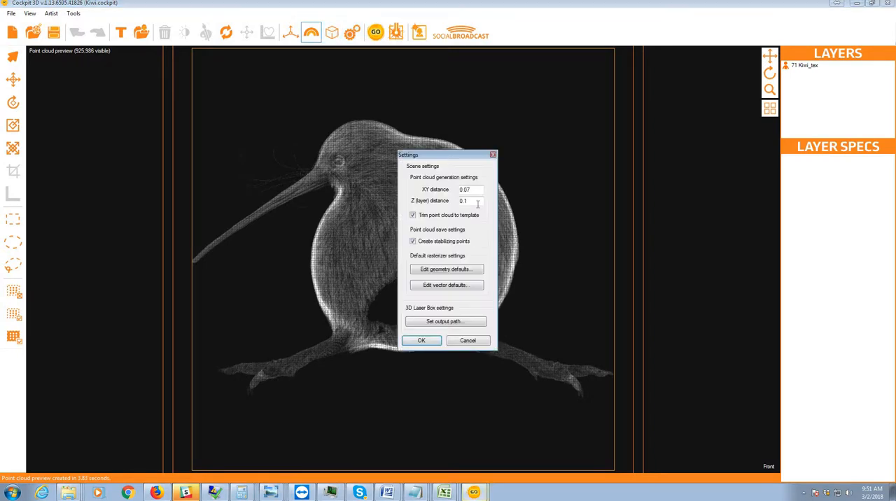
Review the geometry rasterizer defaults, still directional cross-sections with Z factor 2.
{"action": "left_click", "coordinate": [446, 269]}
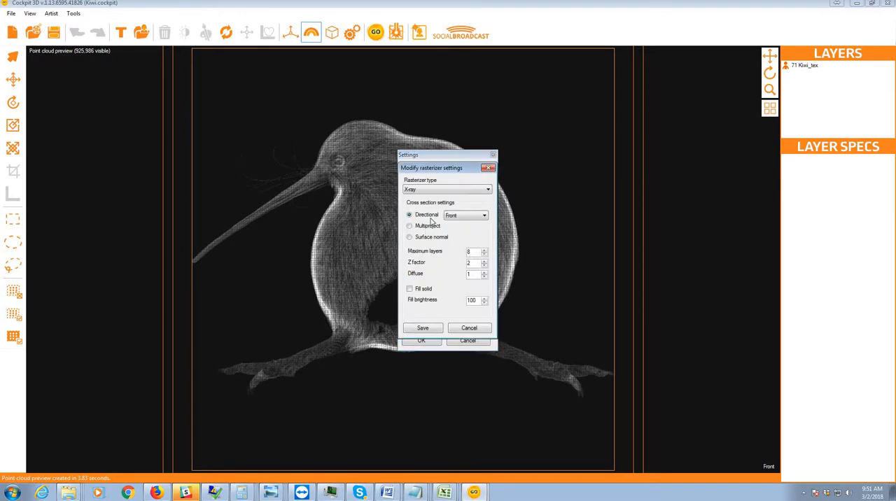
{"action": "mouse_move", "coordinate": [454, 271]}
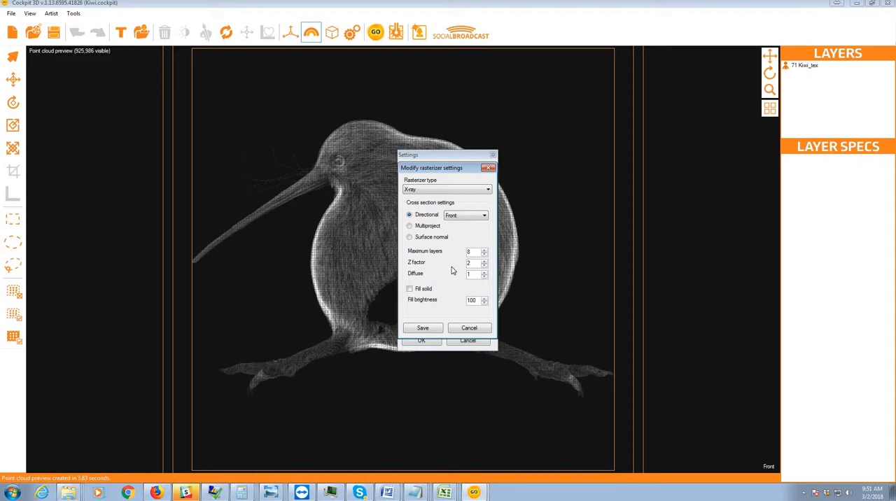
{"action": "mouse_move", "coordinate": [476, 319]}
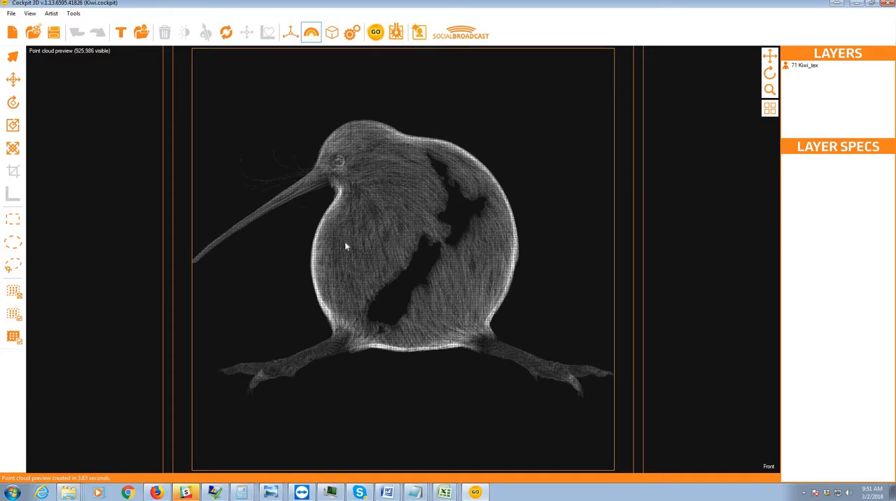
{"action": "mouse_move", "coordinate": [785, 77]}
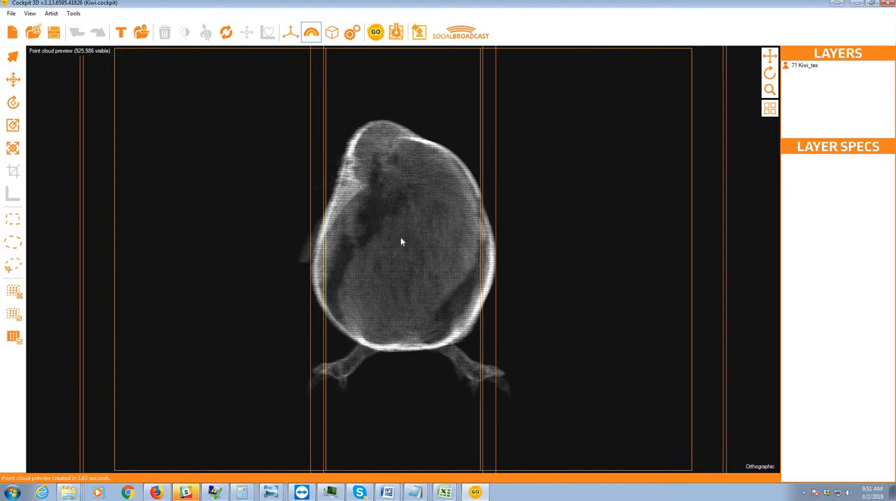
{"action": "mouse_move", "coordinate": [376, 246]}
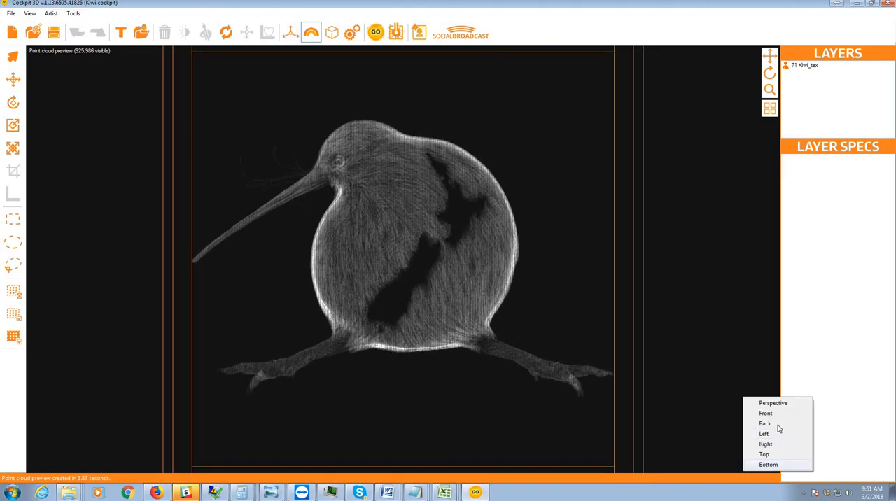
Keep the Front view and switch from Point cloud preview to the textured Scene view.
{"action": "left_click", "coordinate": [766, 413]}
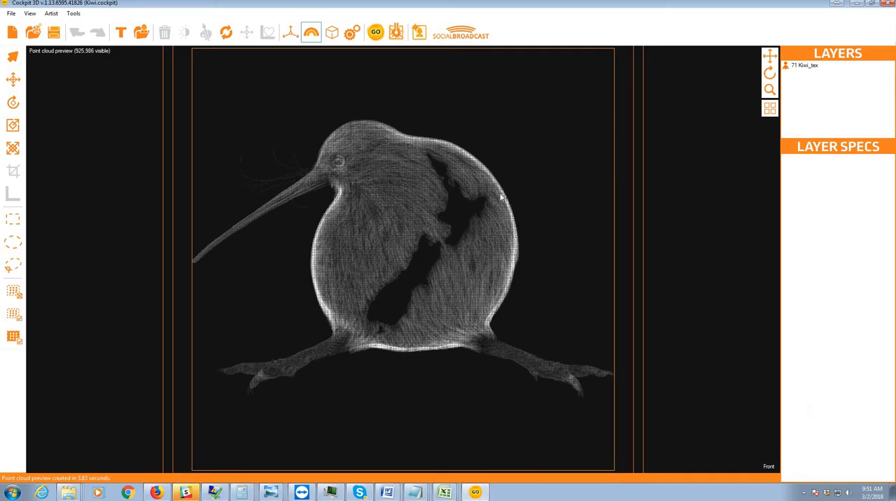
{"action": "mouse_move", "coordinate": [352, 112]}
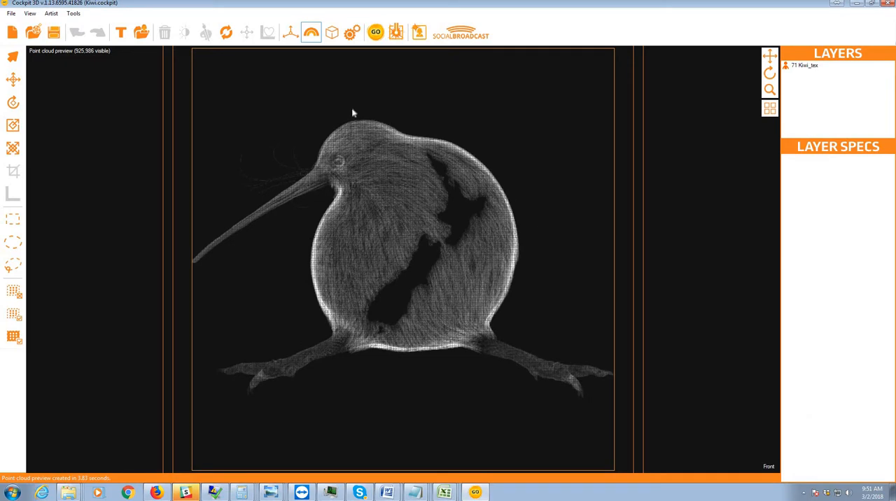
{"action": "mouse_move", "coordinate": [67, 56]}
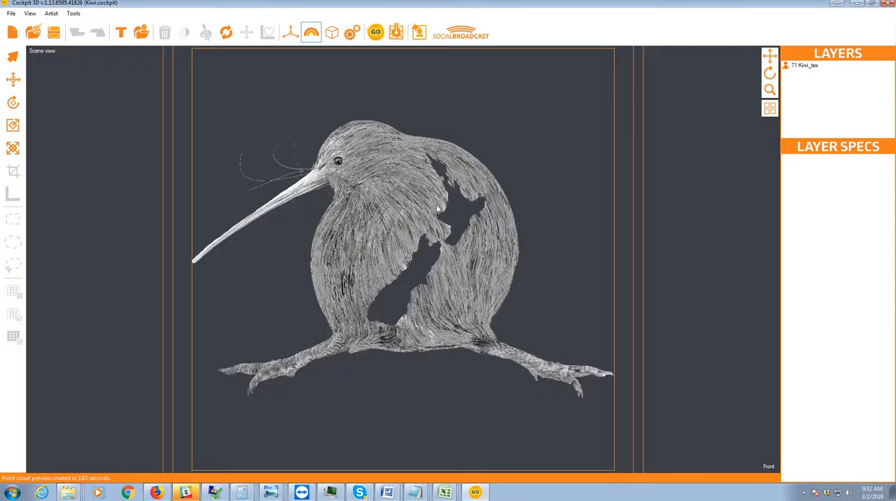
{"action": "mouse_move", "coordinate": [356, 237]}
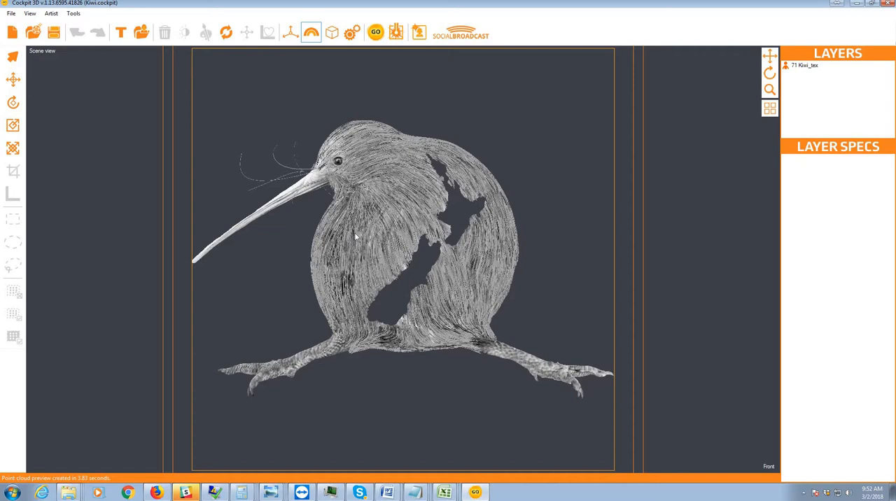
{"action": "mouse_move", "coordinate": [364, 221]}
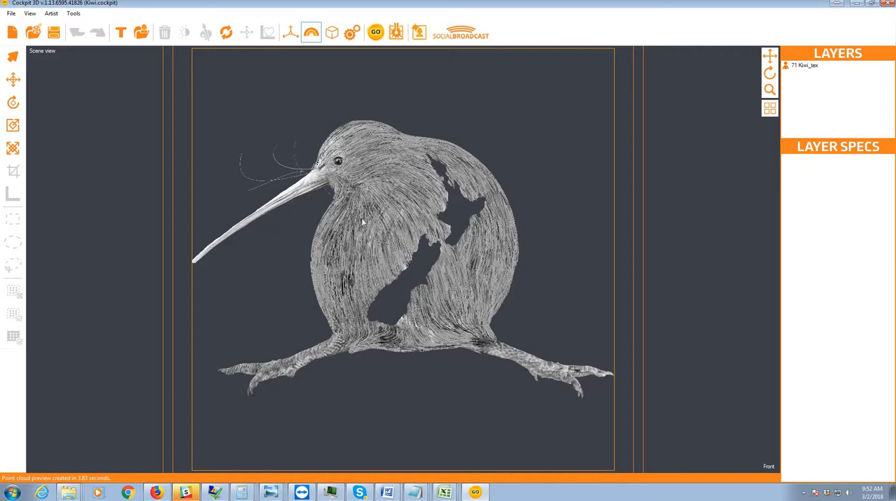
{"action": "mouse_move", "coordinate": [364, 213]}
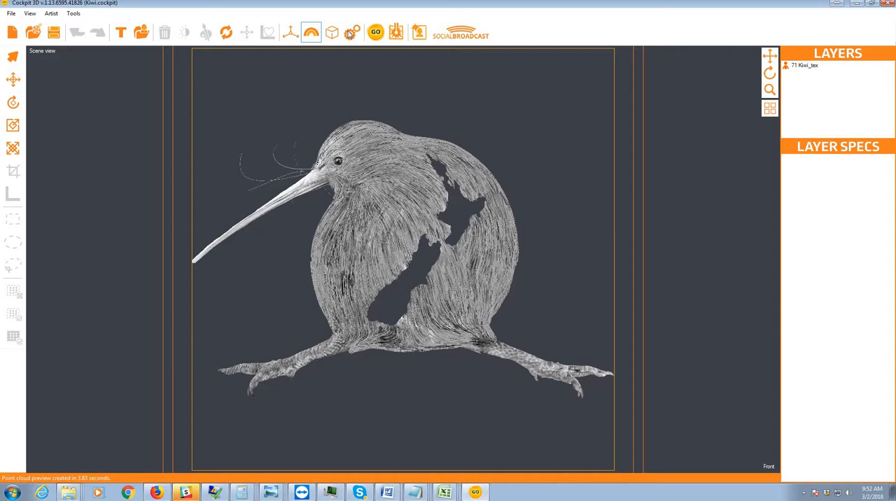
{"action": "left_click", "coordinate": [352, 32]}
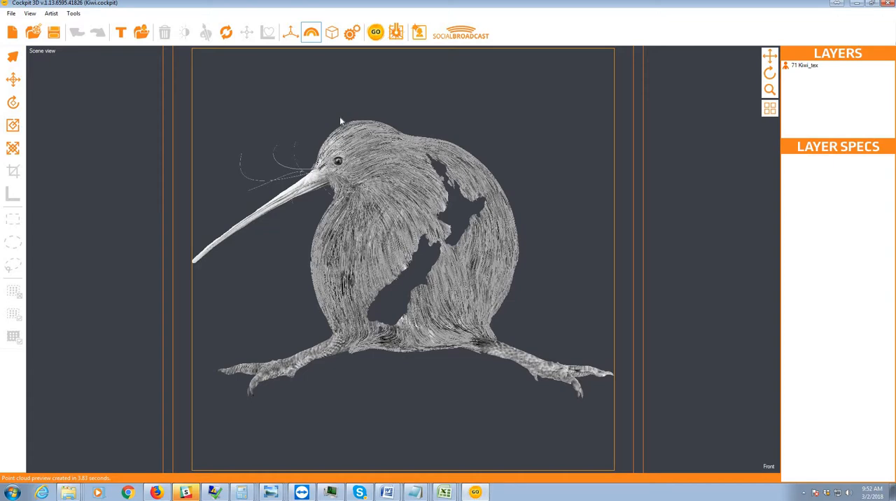
{"action": "mouse_move", "coordinate": [433, 148]}
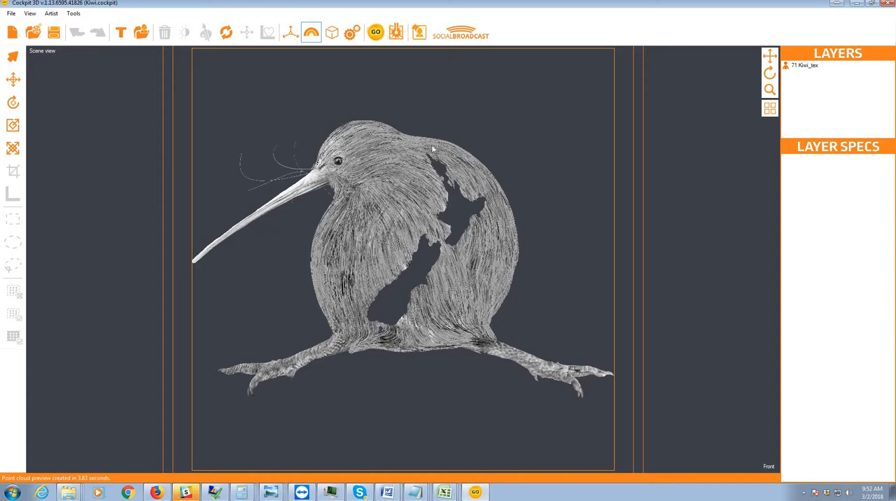
{"action": "mouse_move", "coordinate": [389, 175]}
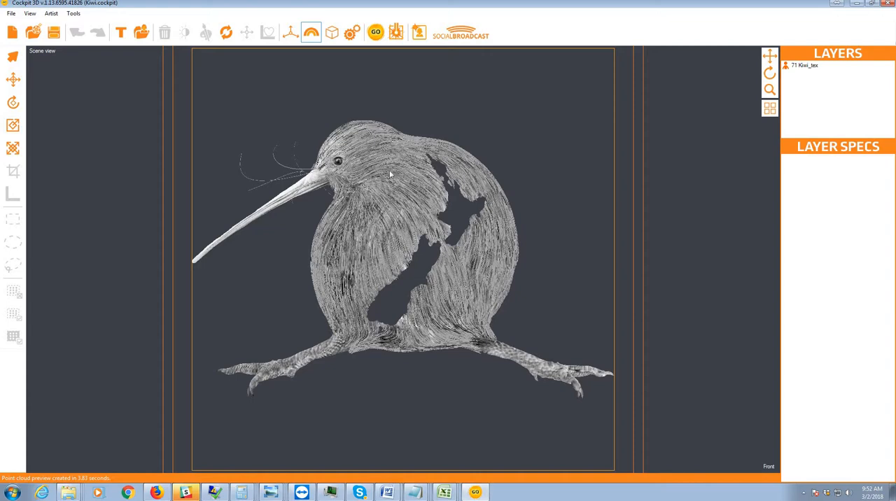
{"action": "mouse_move", "coordinate": [357, 182]}
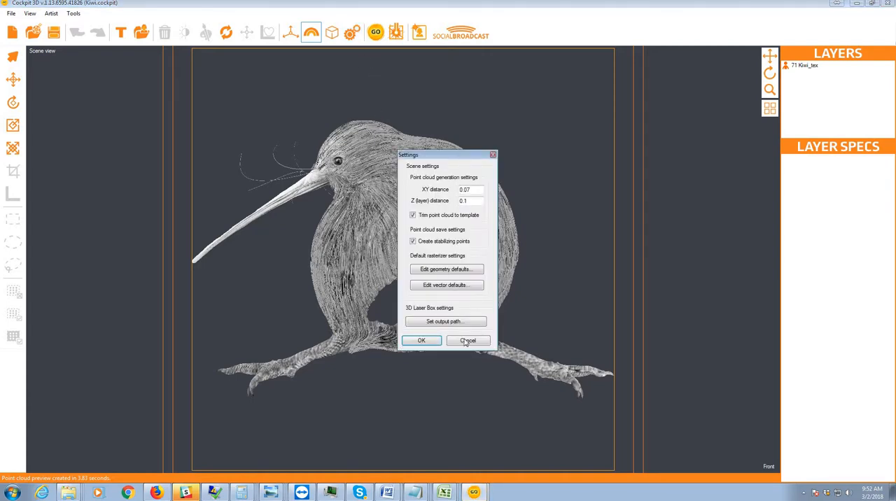
Cancel the scene settings and select the Kiwi_tex layer to show its Layer Specs.
{"action": "left_click", "coordinate": [467, 342]}
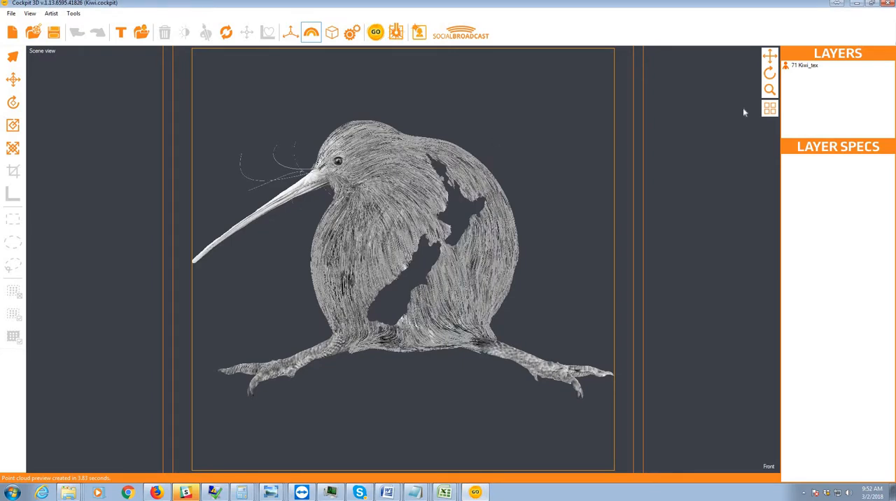
{"action": "left_click", "coordinate": [185, 32]}
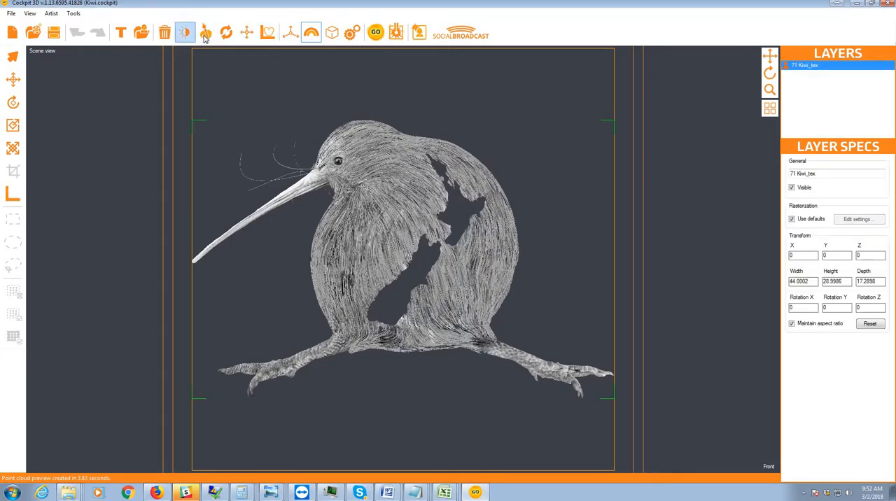
Load the kiwi's wrapped fur texture JPG in Photoshop, dismissing the registration and updater prompts.
{"action": "left_click", "coordinate": [184, 32]}
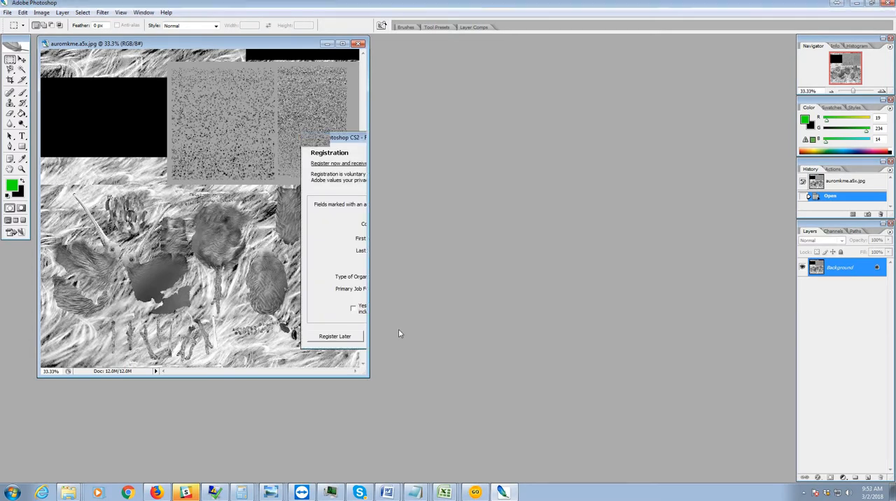
{"action": "left_click", "coordinate": [335, 336]}
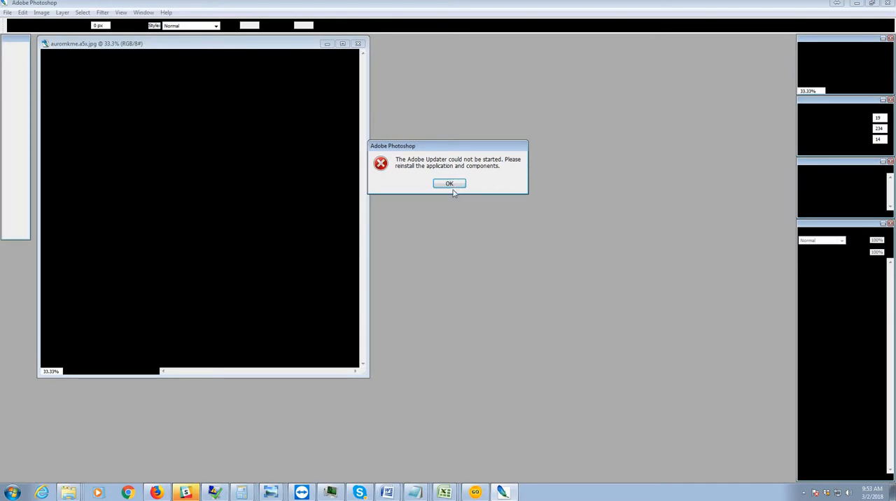
{"action": "left_click", "coordinate": [448, 184]}
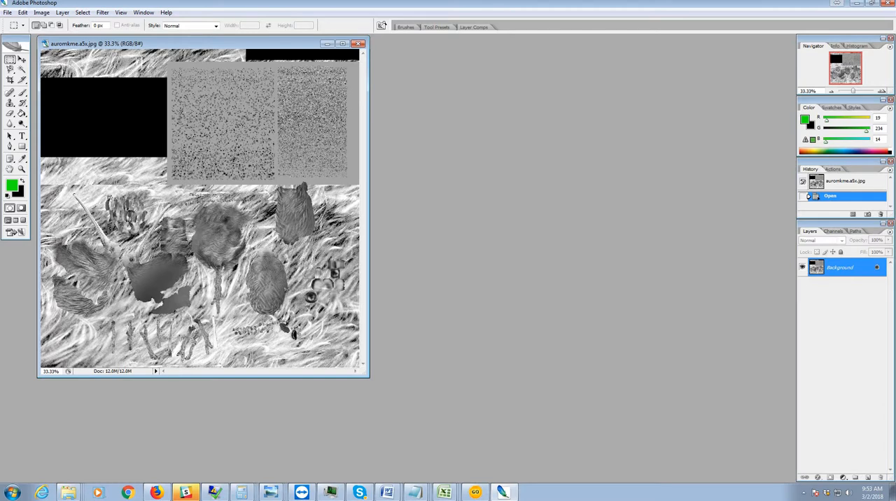
{"action": "mouse_move", "coordinate": [137, 259]}
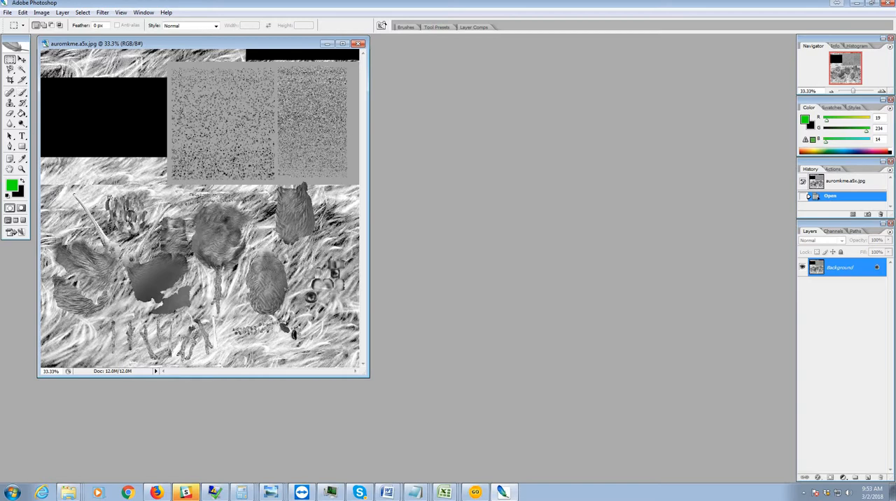
{"action": "mouse_move", "coordinate": [151, 278]}
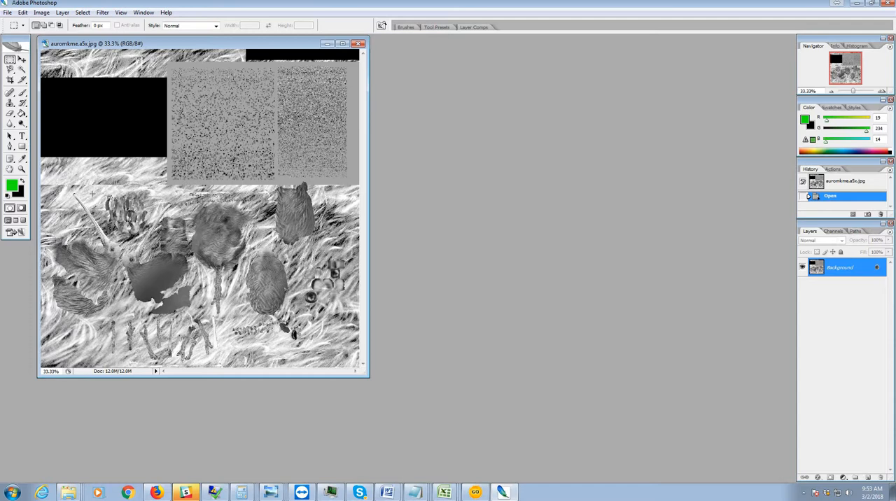
{"action": "mouse_move", "coordinate": [409, 222]}
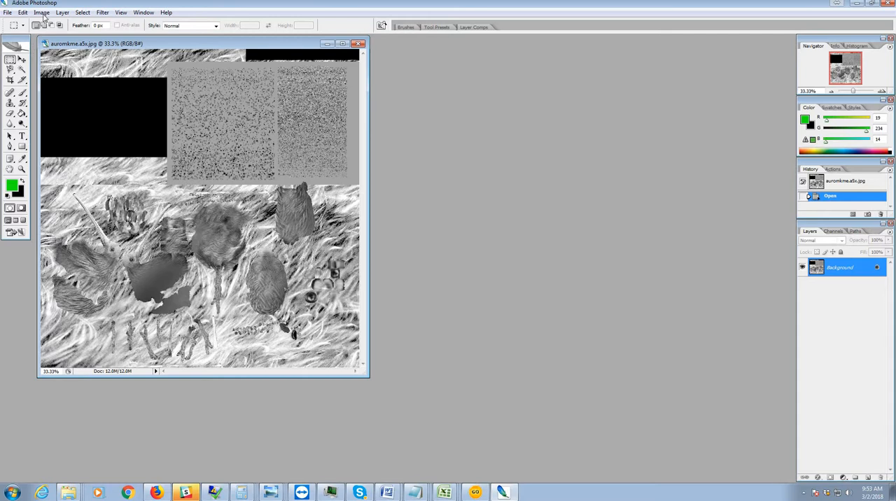
Convert the fur texture to Grayscale, discarding colour, and add a brightening Curves adjustment layer.
{"action": "left_click", "coordinate": [42, 12]}
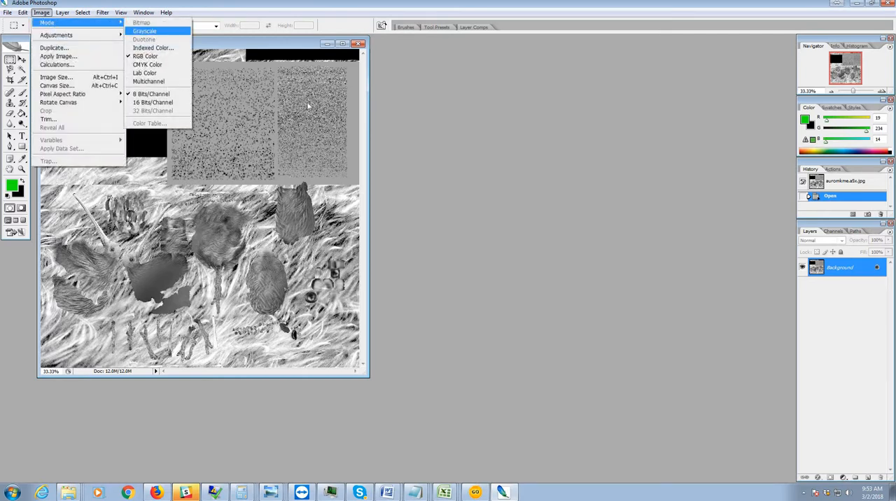
{"action": "left_click", "coordinate": [144, 31]}
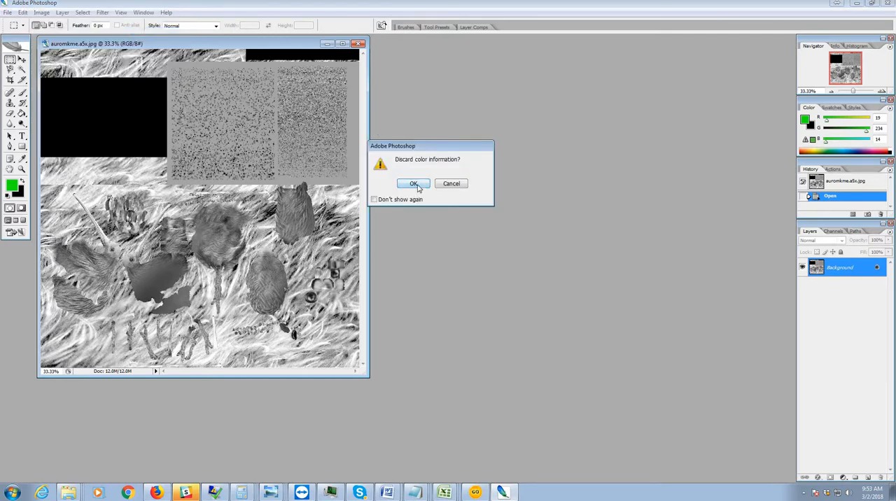
{"action": "left_click", "coordinate": [413, 183]}
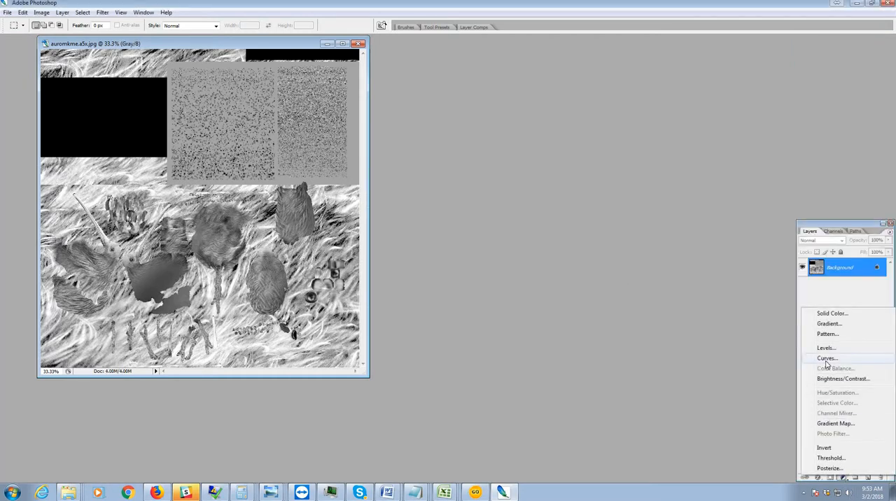
{"action": "left_click", "coordinate": [827, 359]}
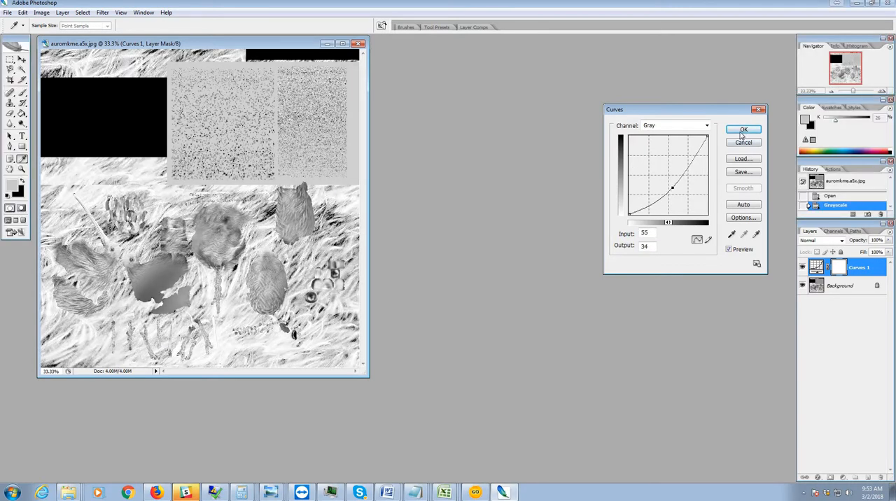
{"action": "left_click", "coordinate": [744, 129]}
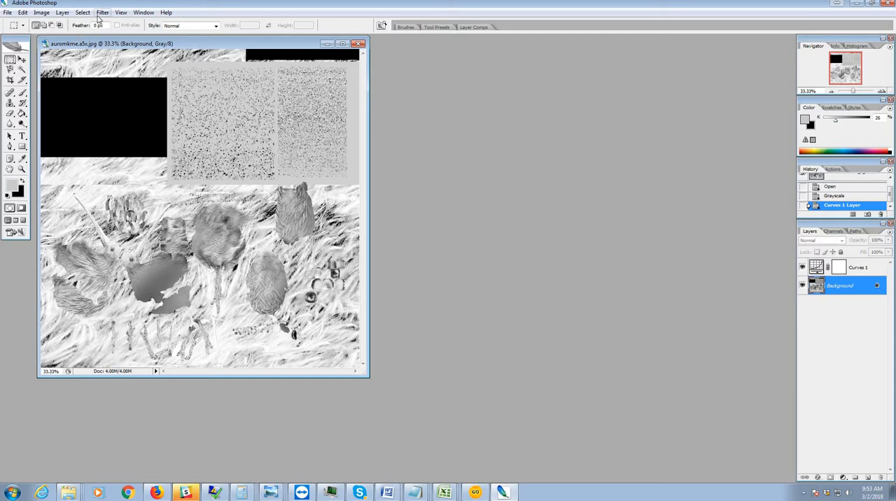
Apply Unsharp Mask at 104% amount, 9.1 px radius, then merge visible layers into one background.
{"action": "left_click", "coordinate": [103, 11]}
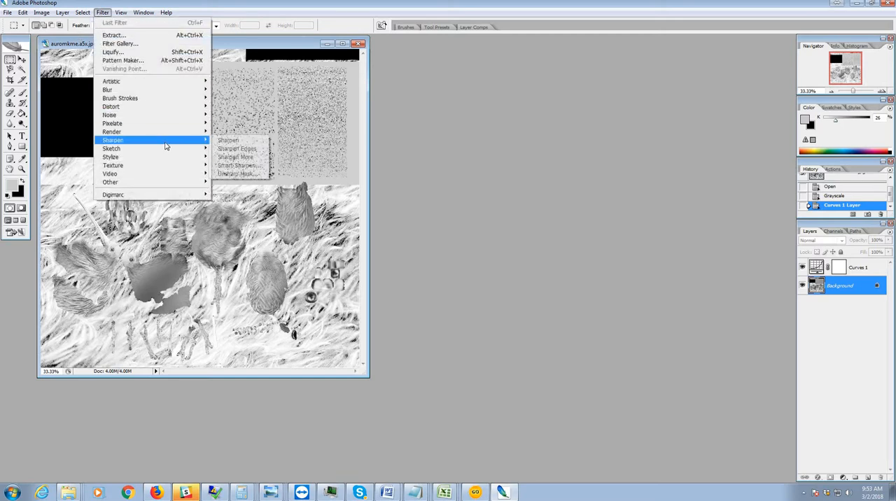
{"action": "left_click", "coordinate": [238, 174]}
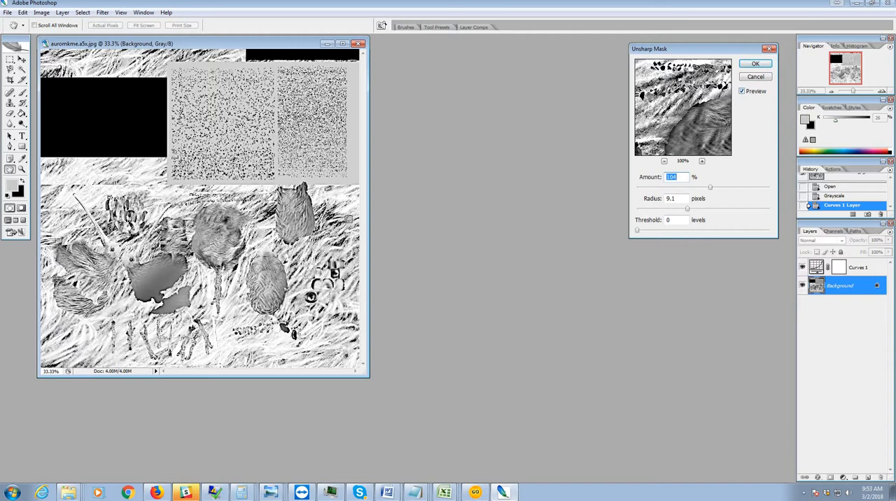
{"action": "mouse_move", "coordinate": [748, 96]}
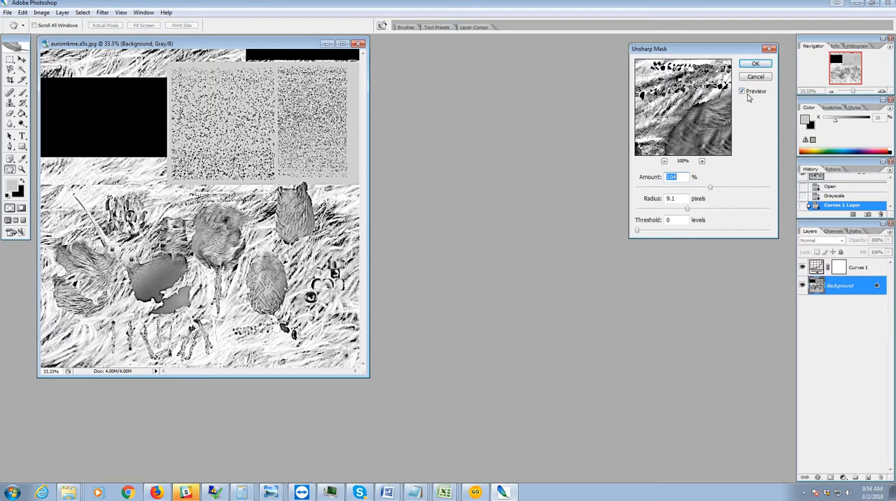
{"action": "left_click", "coordinate": [742, 91]}
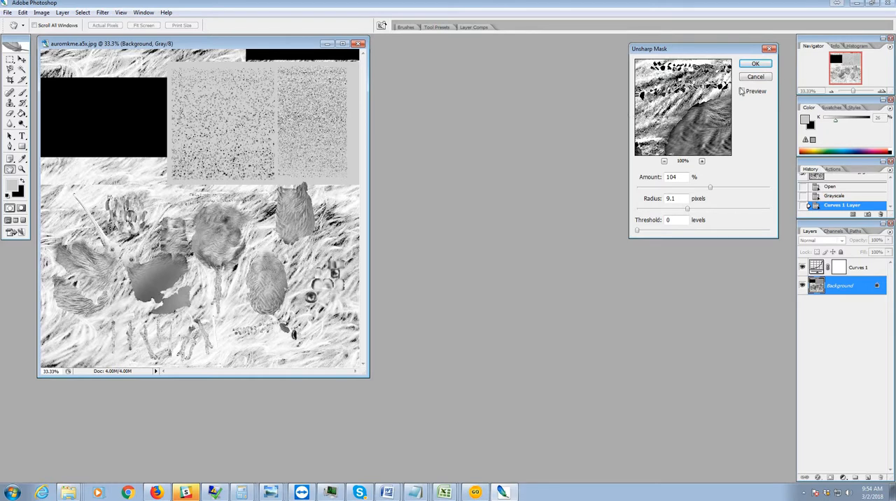
{"action": "left_click", "coordinate": [742, 91]}
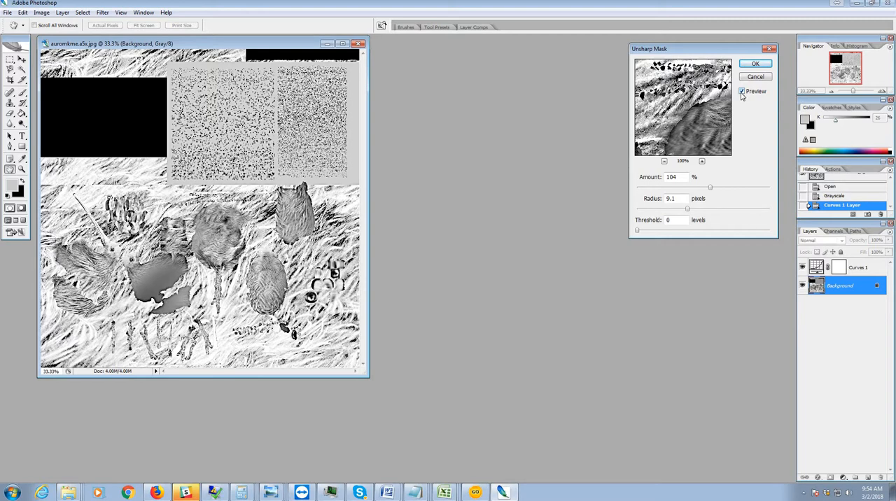
{"action": "mouse_move", "coordinate": [756, 73]}
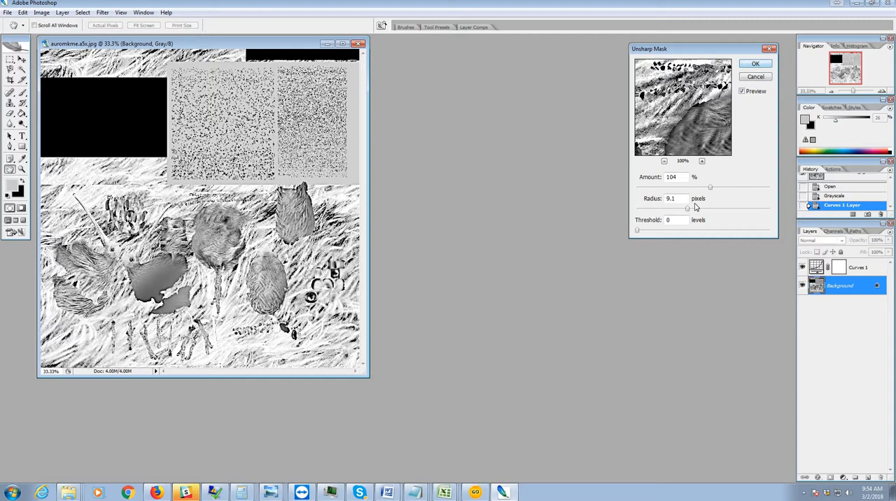
{"action": "mouse_move", "coordinate": [710, 188]}
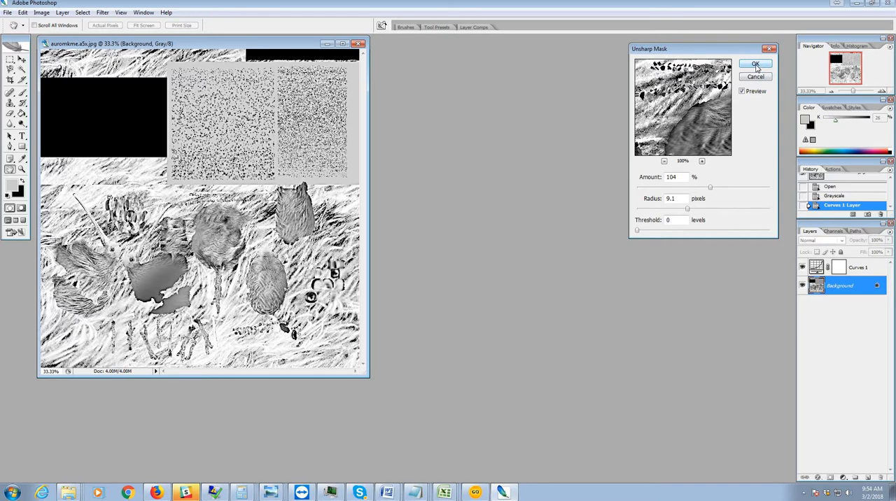
{"action": "left_click", "coordinate": [756, 64]}
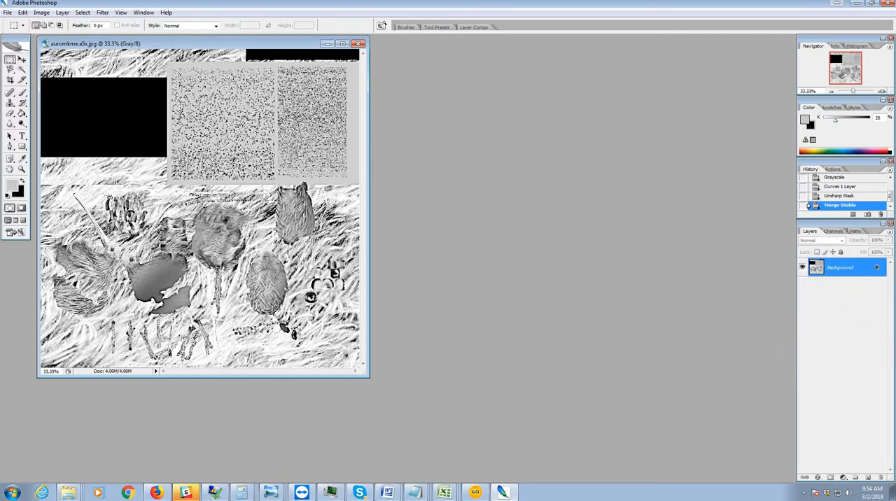
{"action": "left_click", "coordinate": [7, 13]}
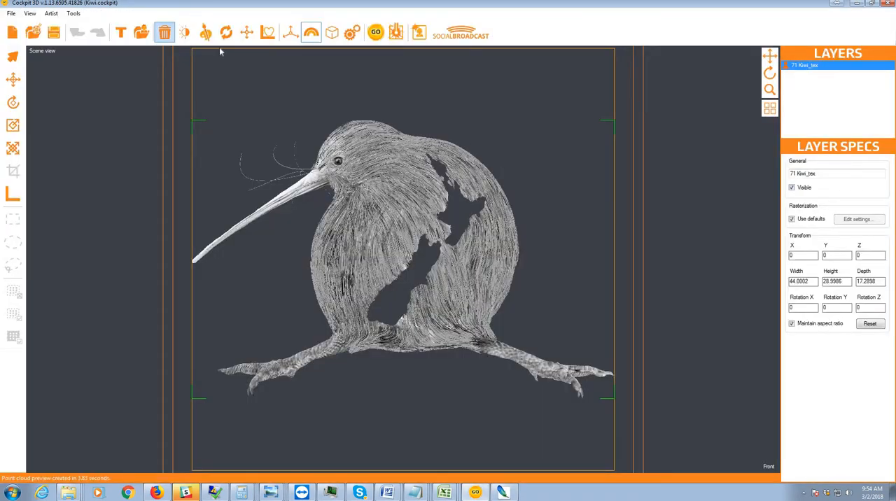
{"action": "mouse_move", "coordinate": [226, 32]}
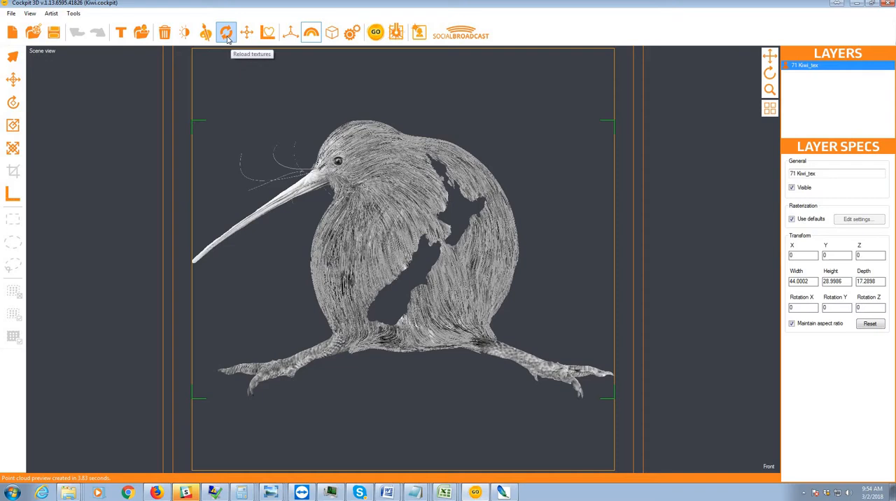
Reload the edited fur texture onto the kiwi and start generating a new point cloud.
{"action": "left_click", "coordinate": [226, 32]}
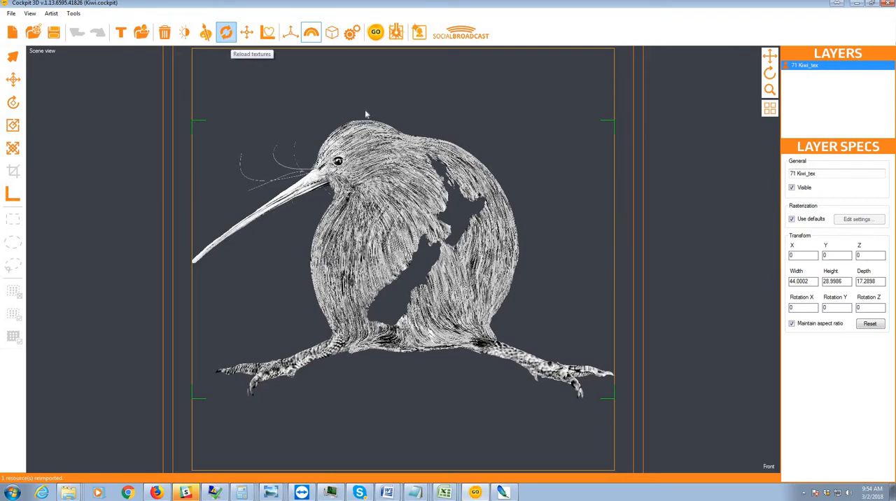
{"action": "mouse_move", "coordinate": [376, 33]}
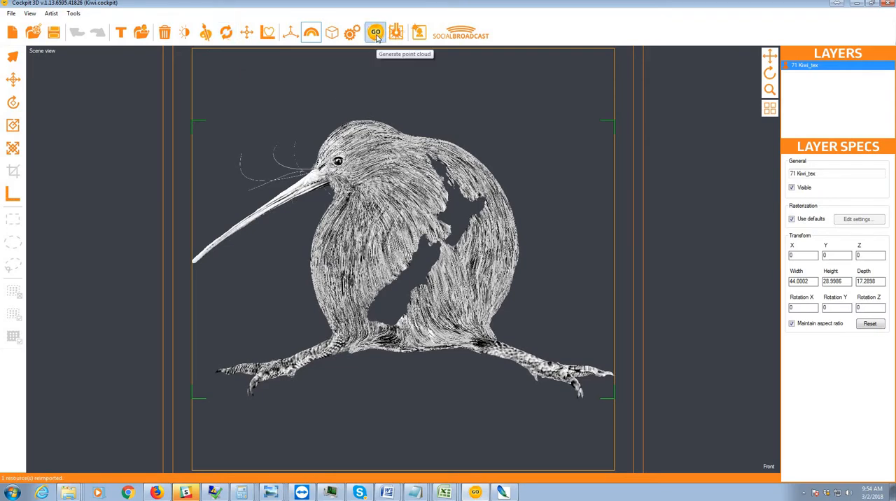
{"action": "left_click", "coordinate": [376, 32]}
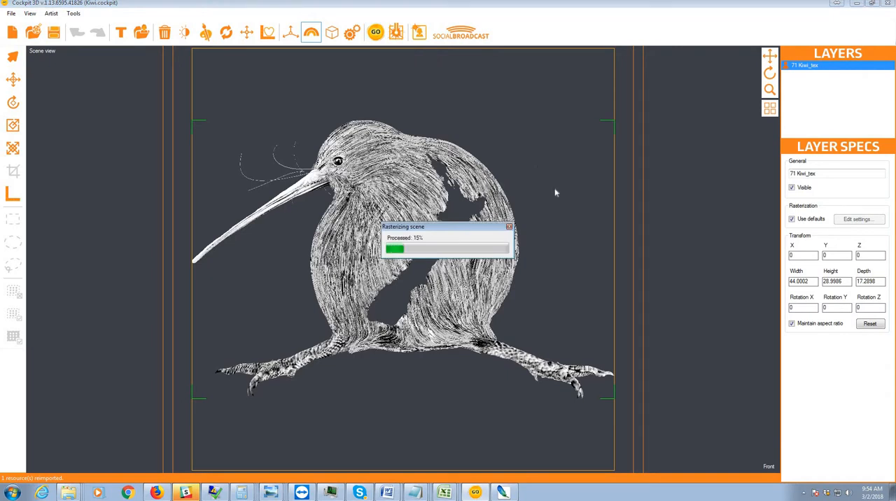
{"action": "mouse_move", "coordinate": [571, 216]}
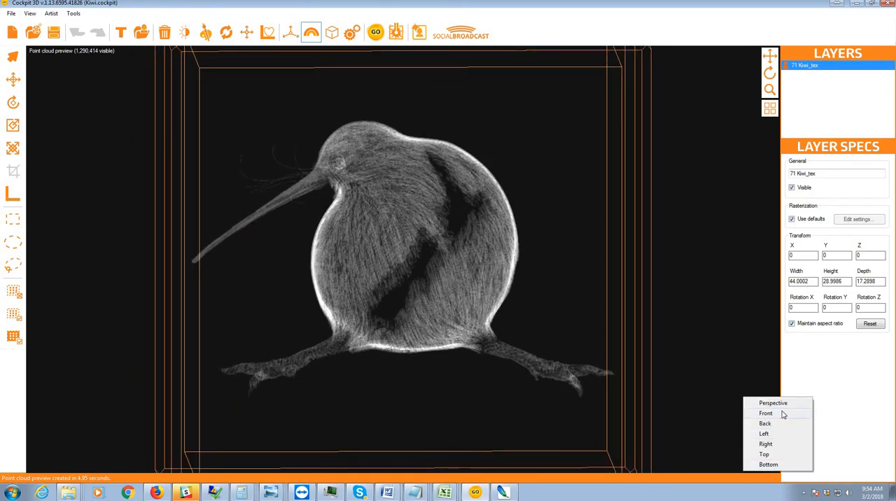
Show the finished ~1.29 million-point kiwi cloud from a straight-on Front view.
{"action": "left_click", "coordinate": [766, 413]}
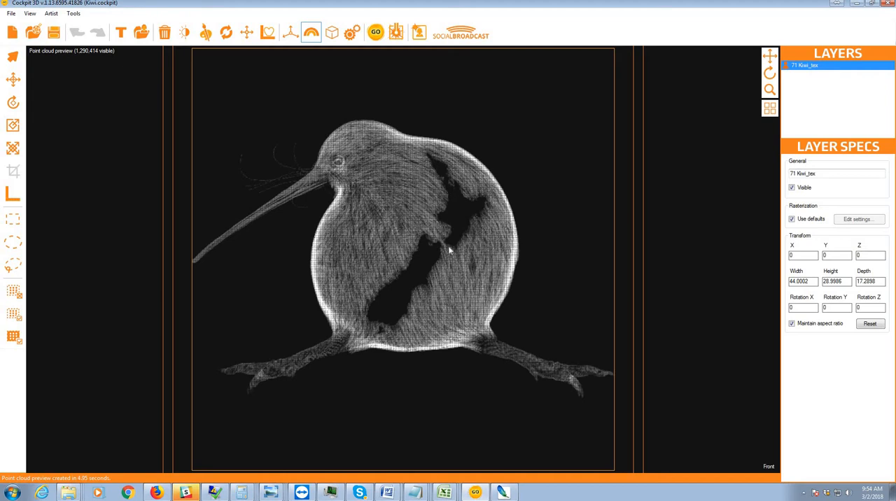
{"action": "mouse_move", "coordinate": [452, 252]}
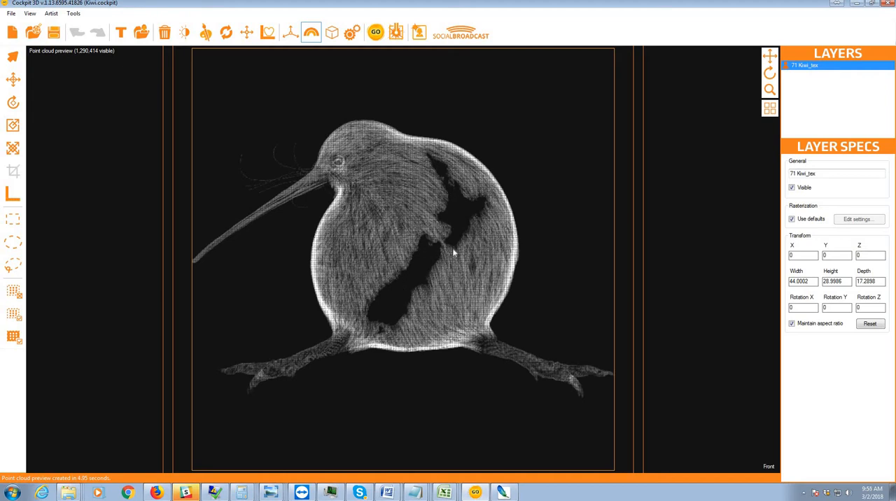